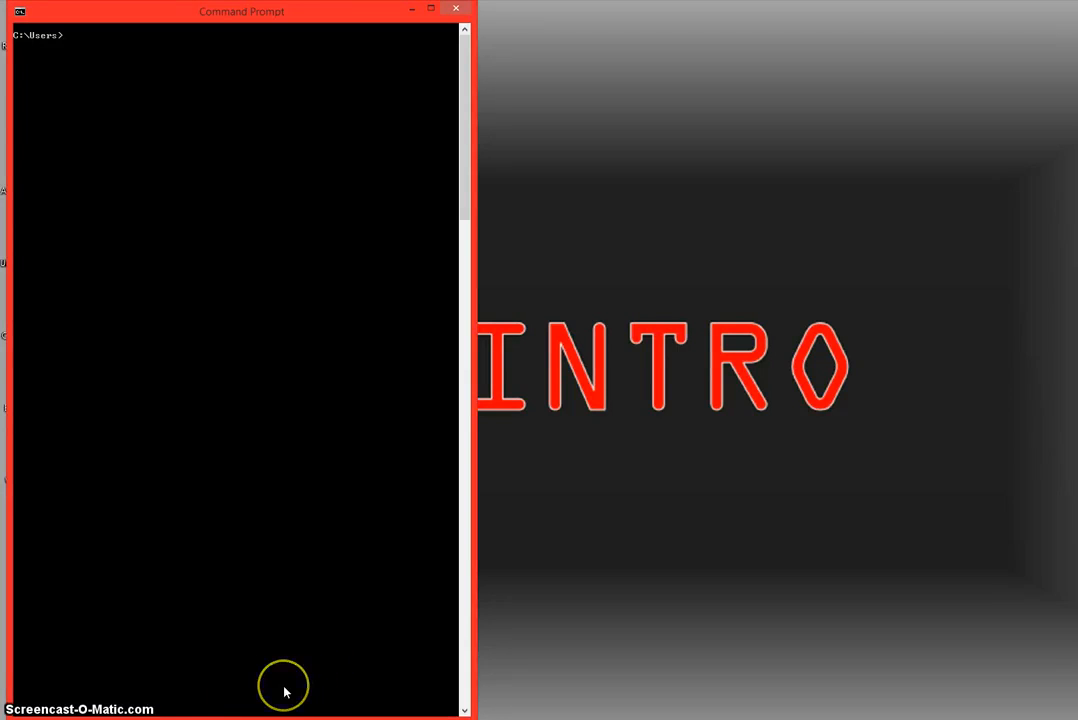
mouse_move(204, 270)
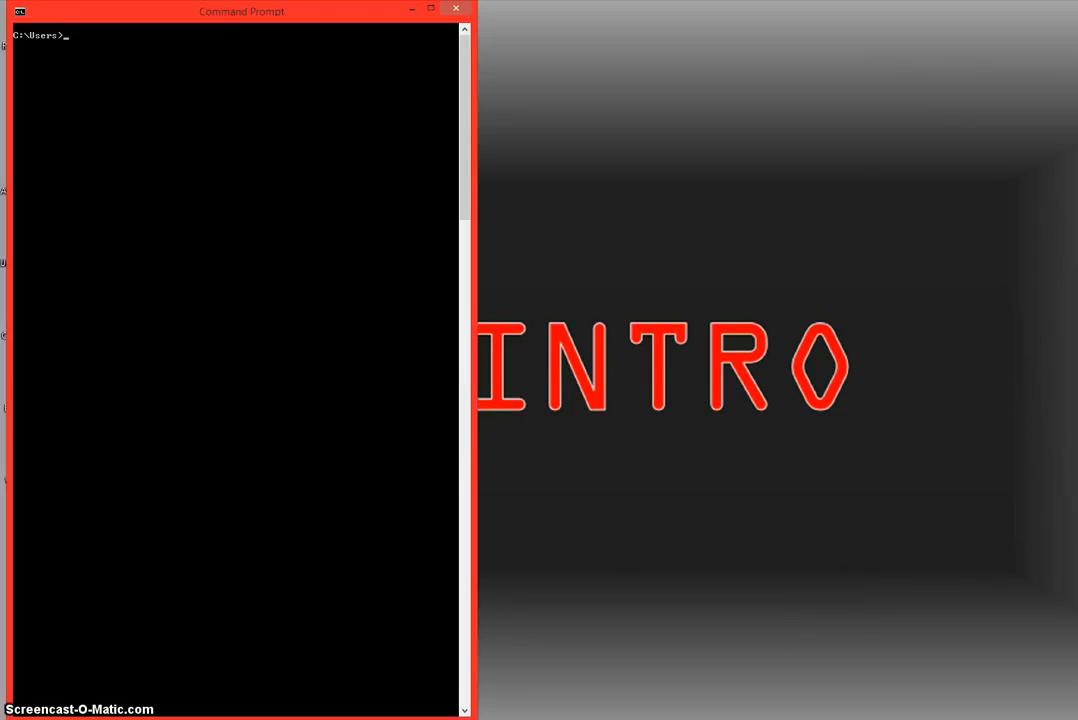
mouse_move(610, 8)
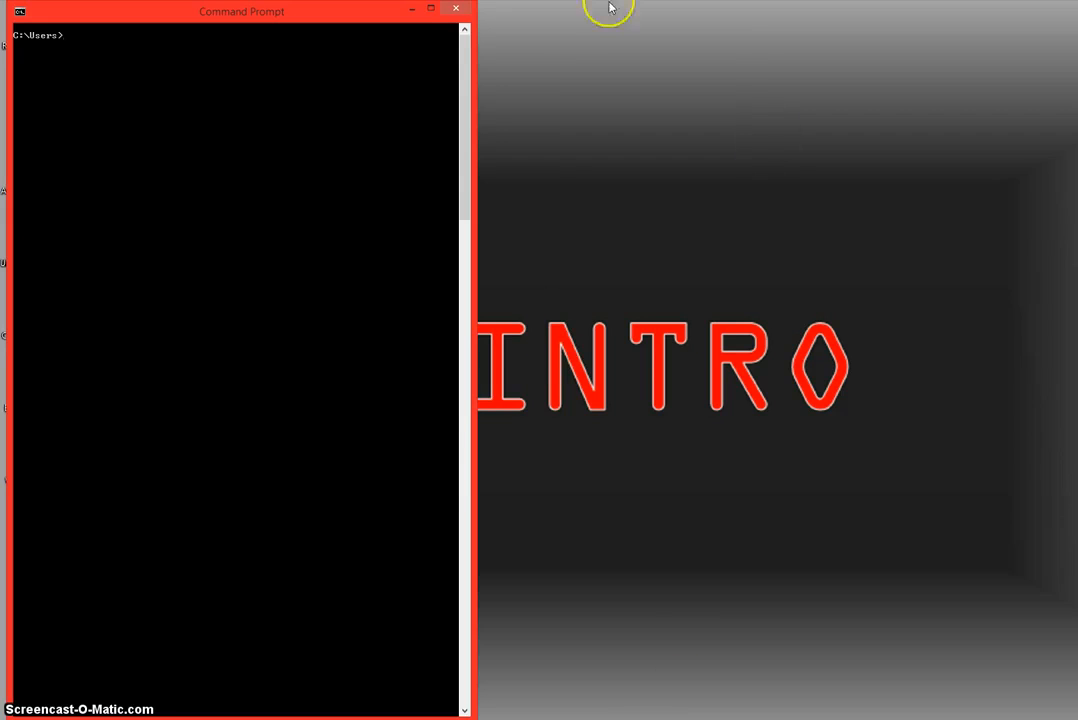
mouse_move(488, 62)
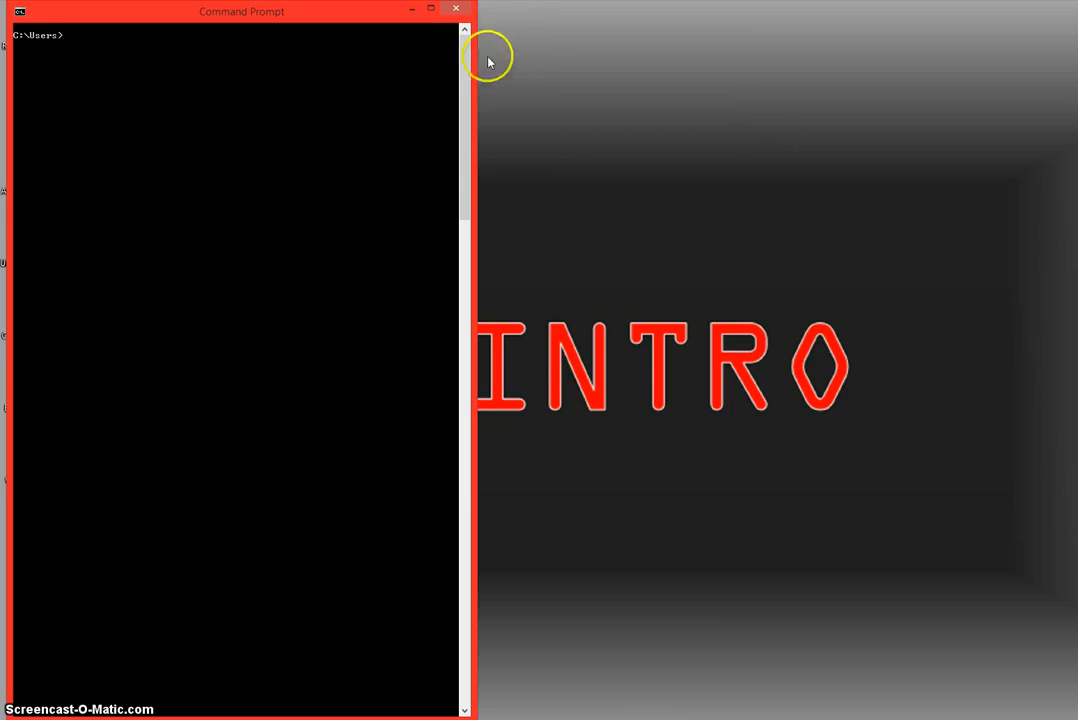
mouse_move(544, 26)
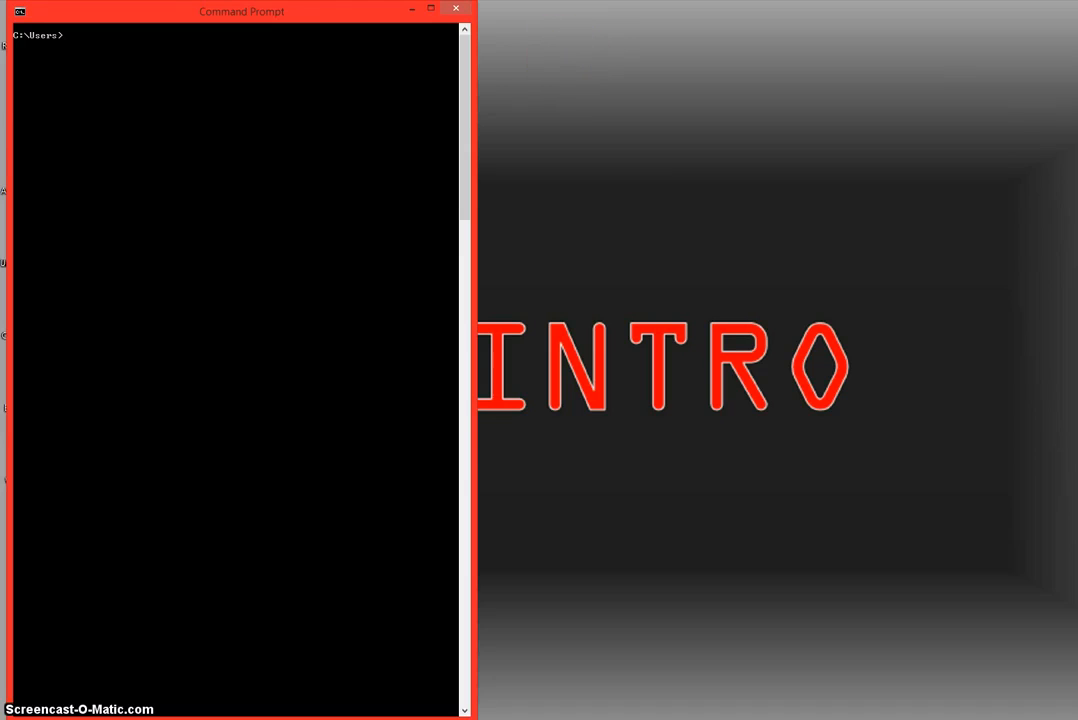
mouse_move(988, 116)
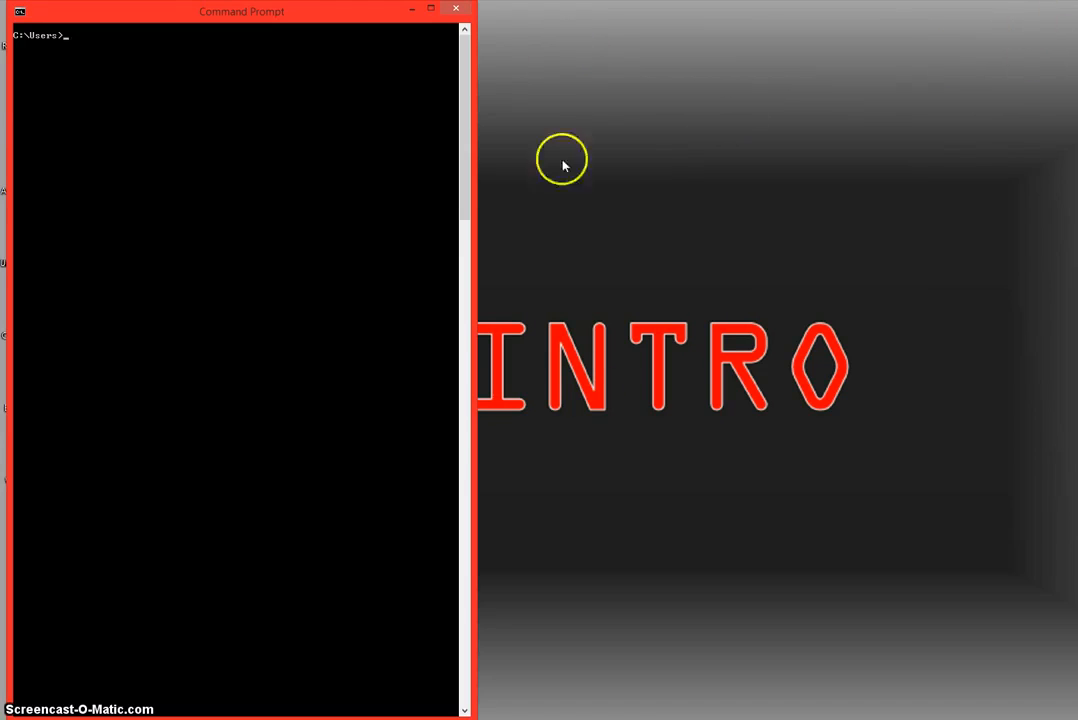
mouse_move(568, 48)
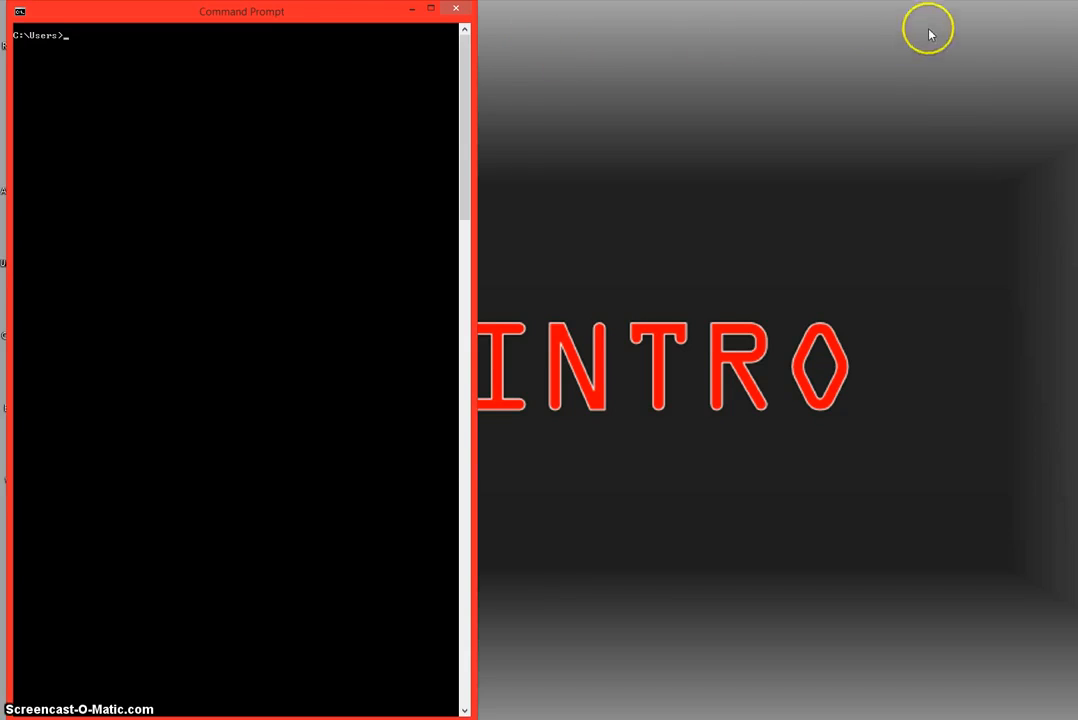
mouse_move(1012, 28)
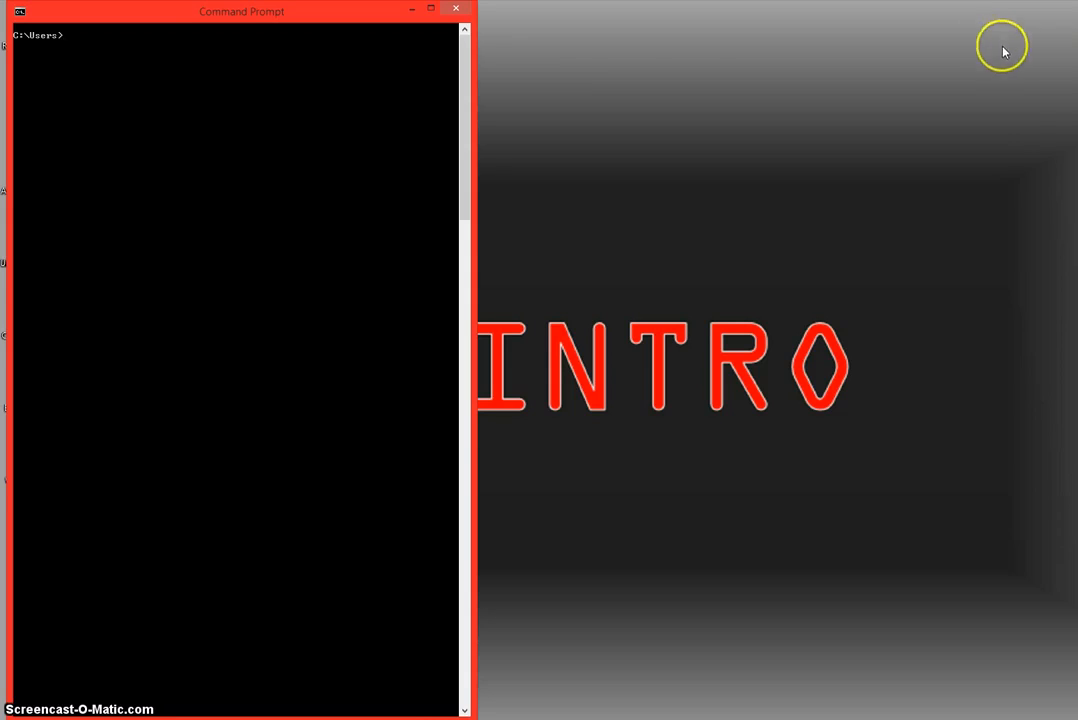
mouse_move(584, 72)
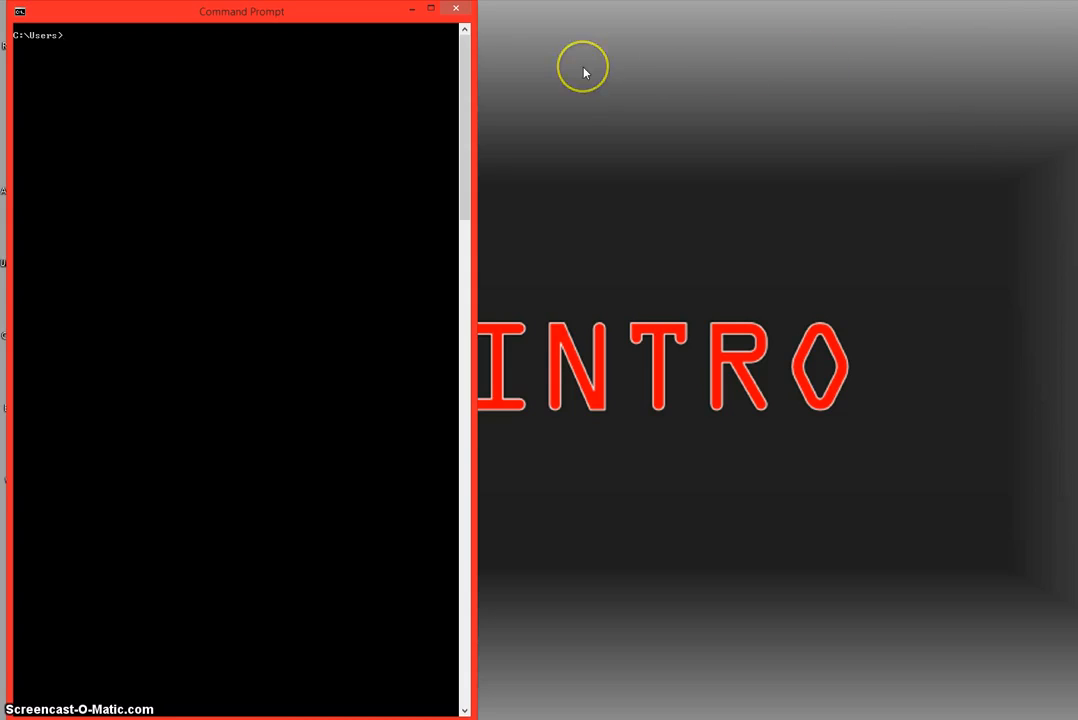
mouse_move(556, 48)
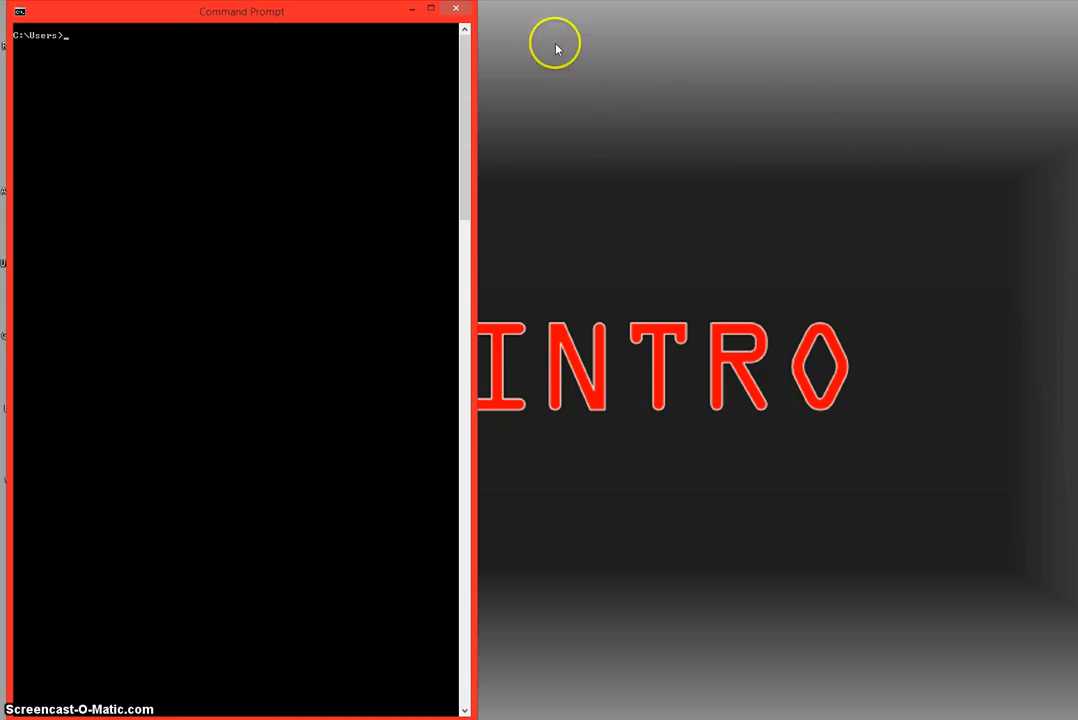
mouse_move(220, 218)
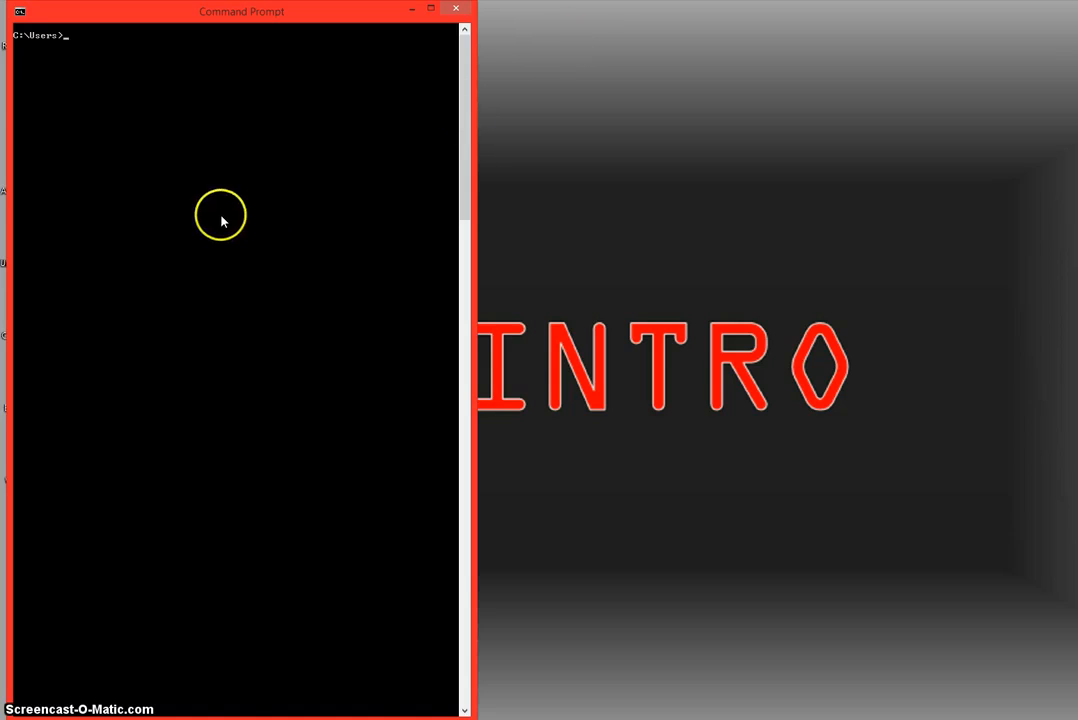
type("ping")
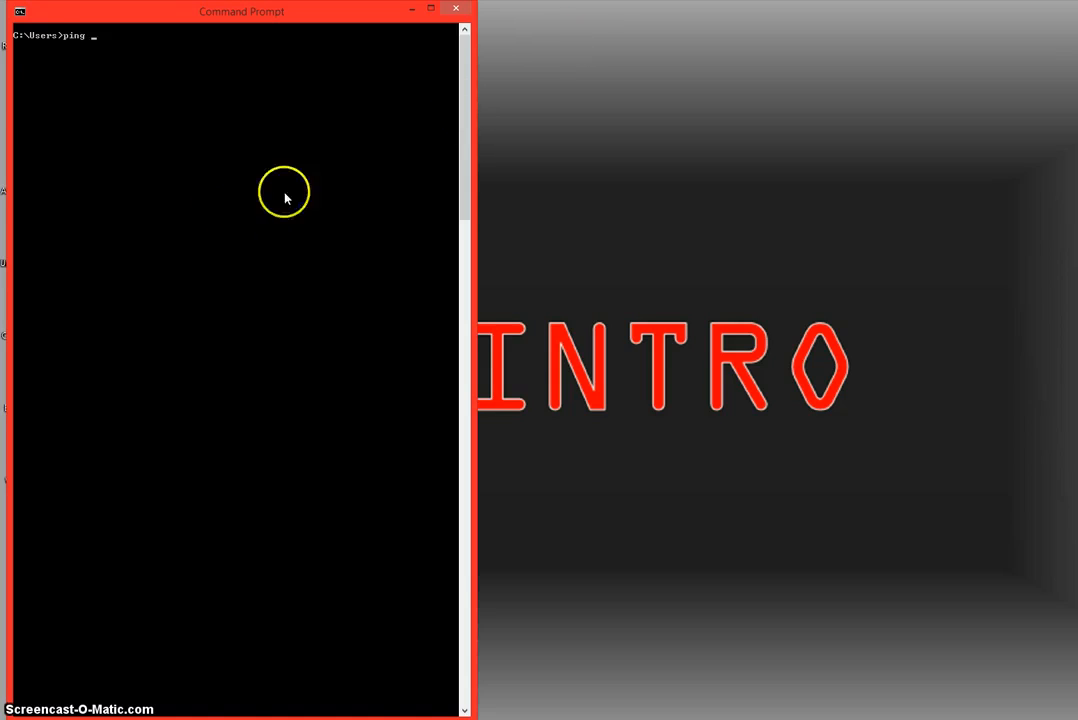
mouse_move(412, 252)
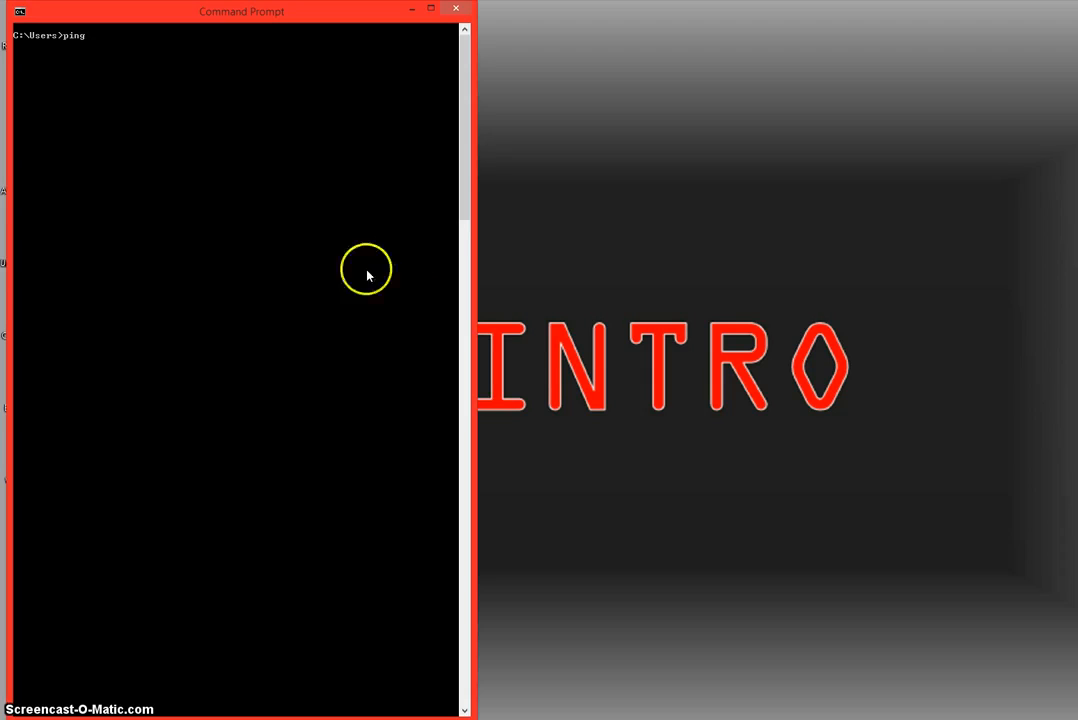
mouse_move(378, 290)
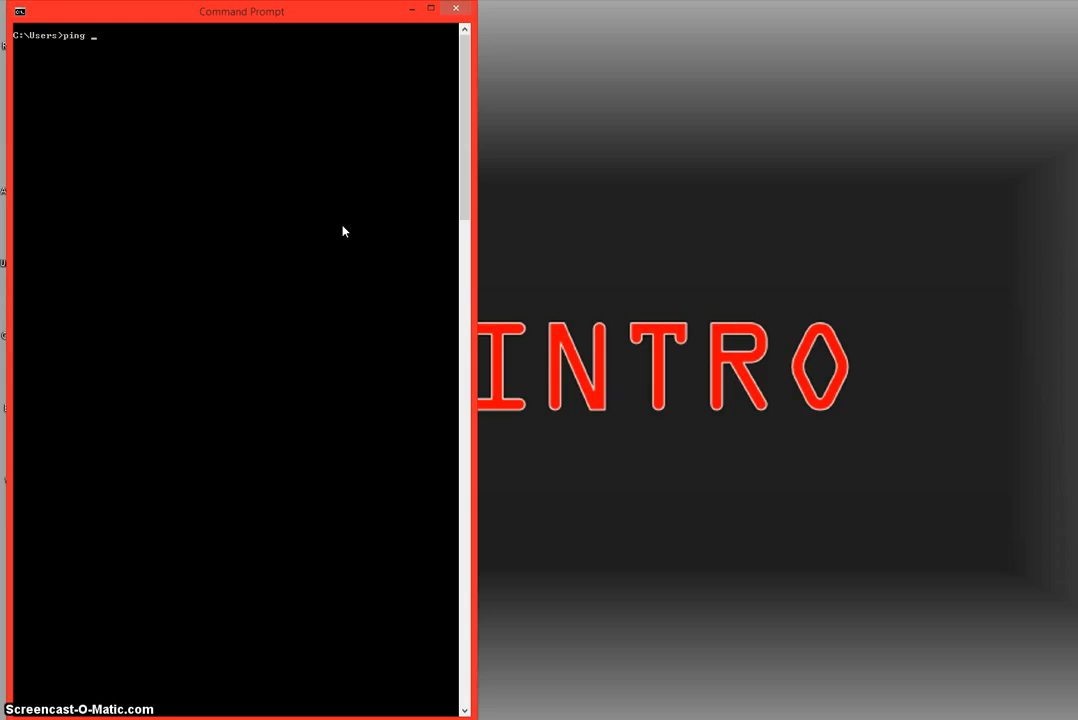
type("www.google.co")
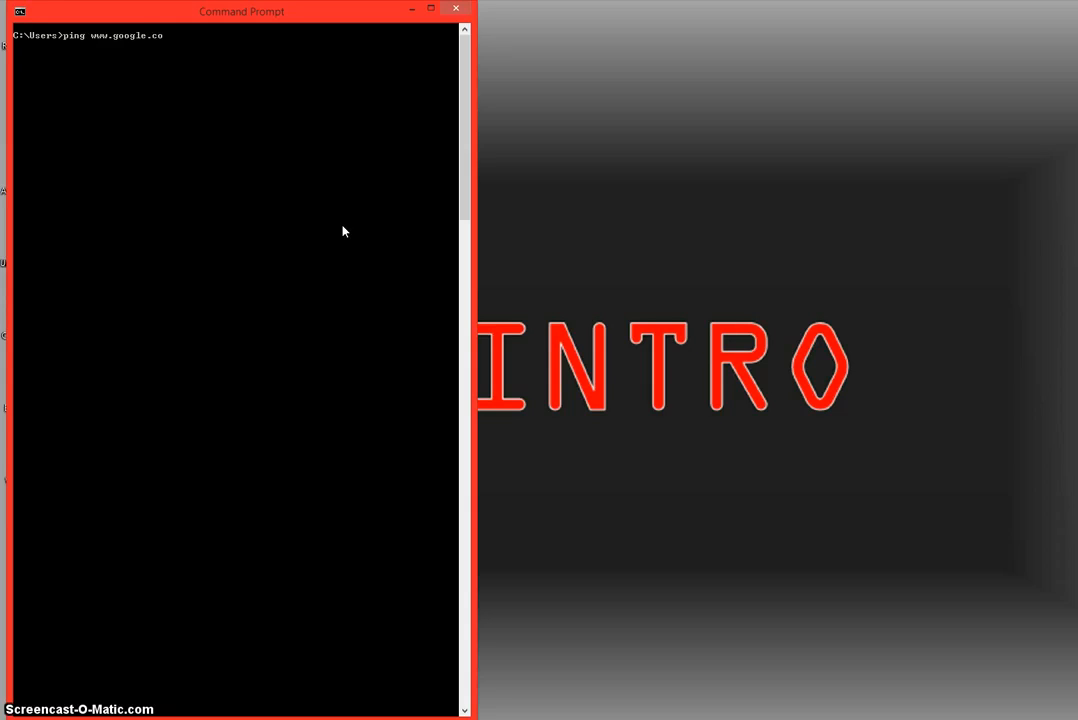
type("m")
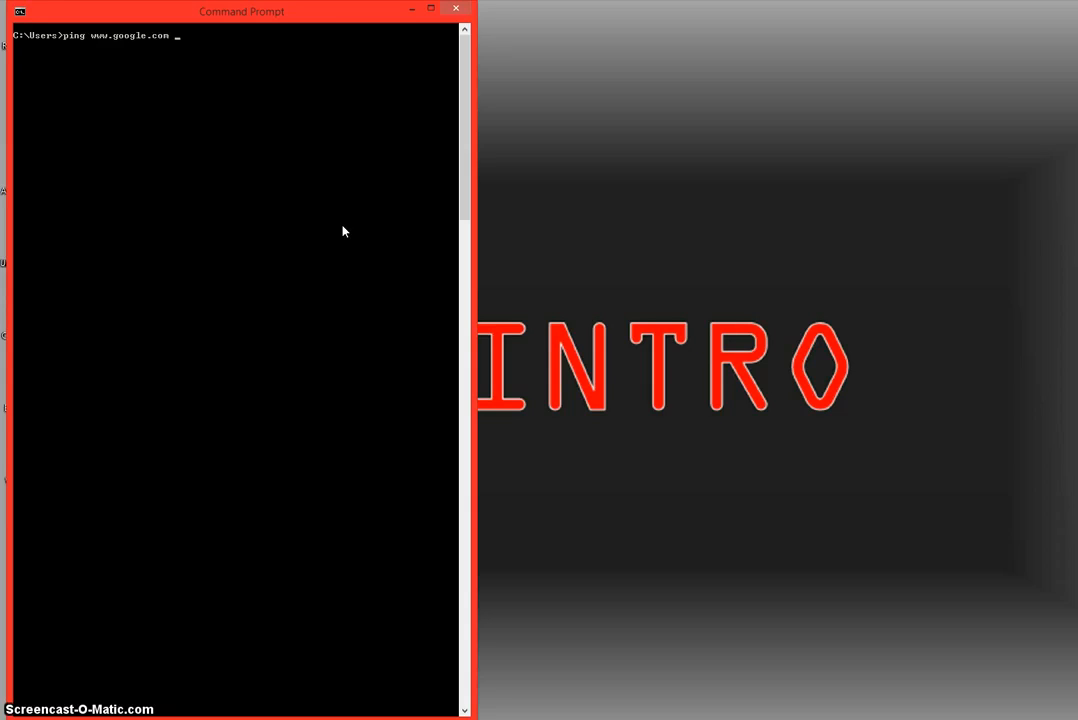
type("-n")
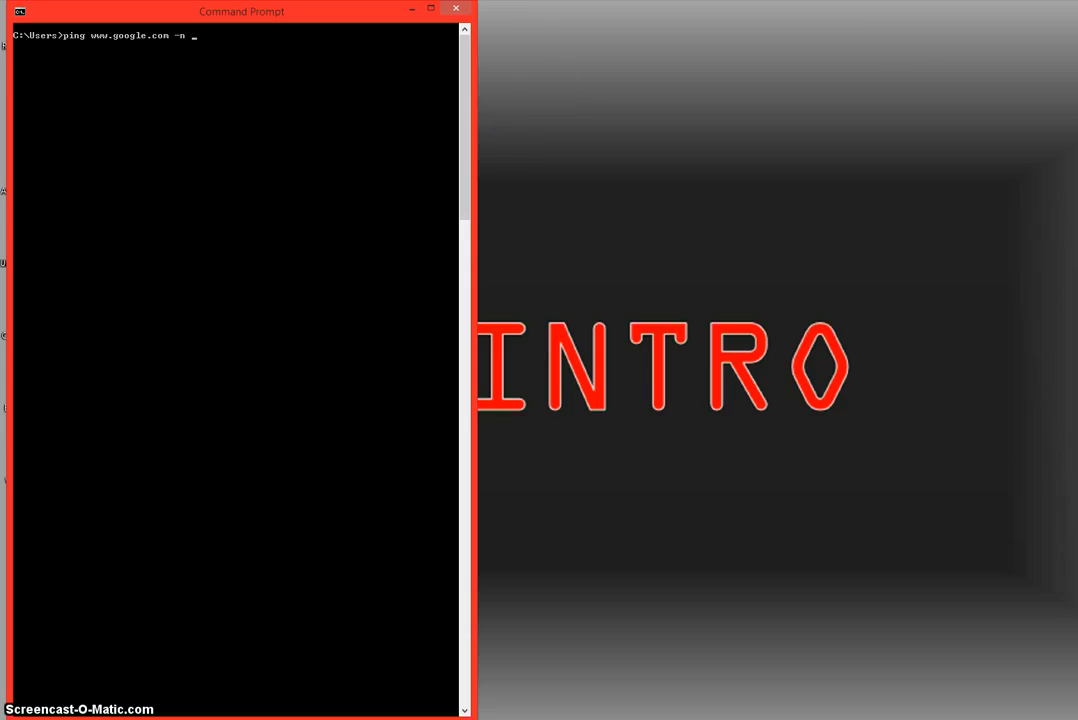
mouse_move(810, 68)
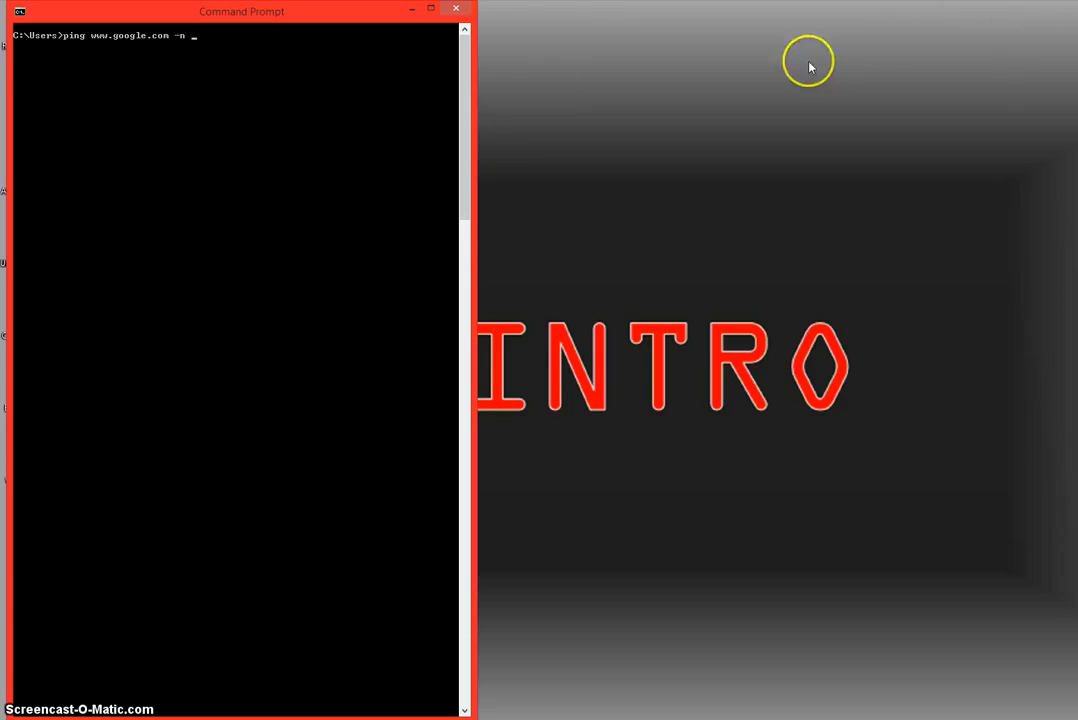
mouse_move(538, 48)
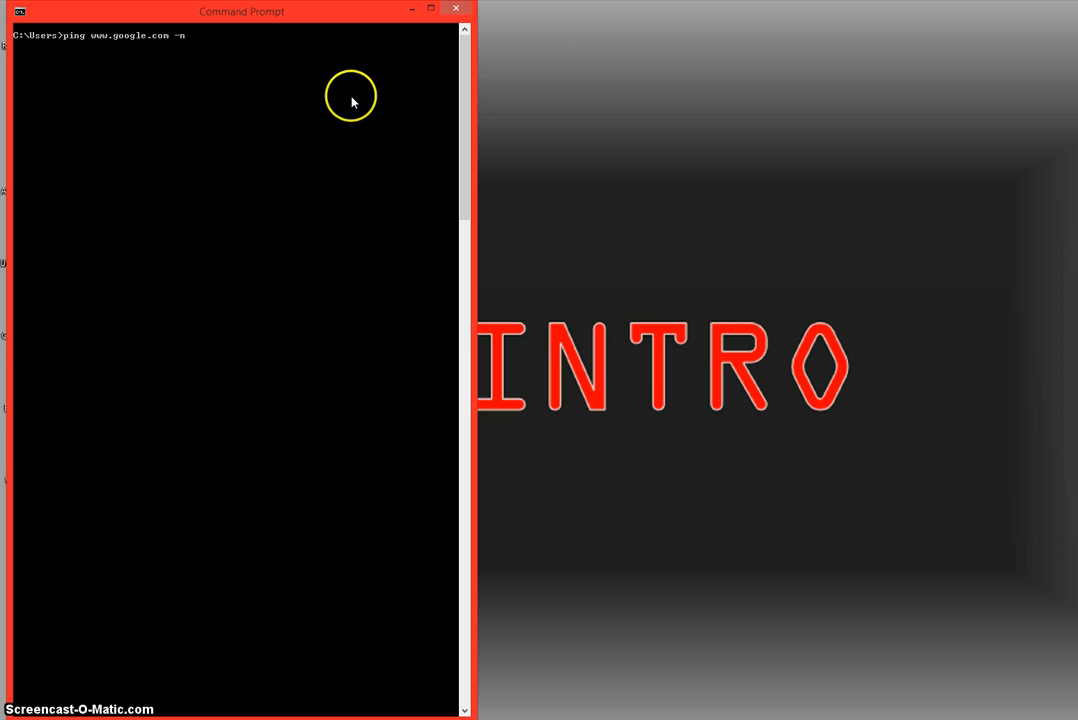
mouse_move(308, 138)
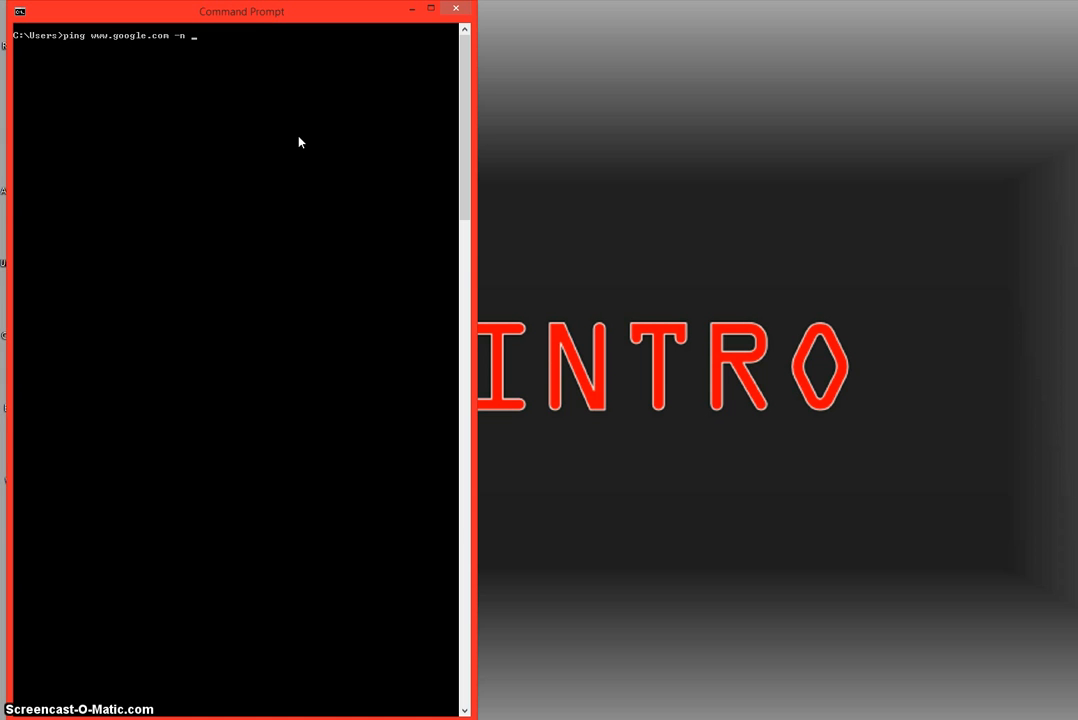
type("10")
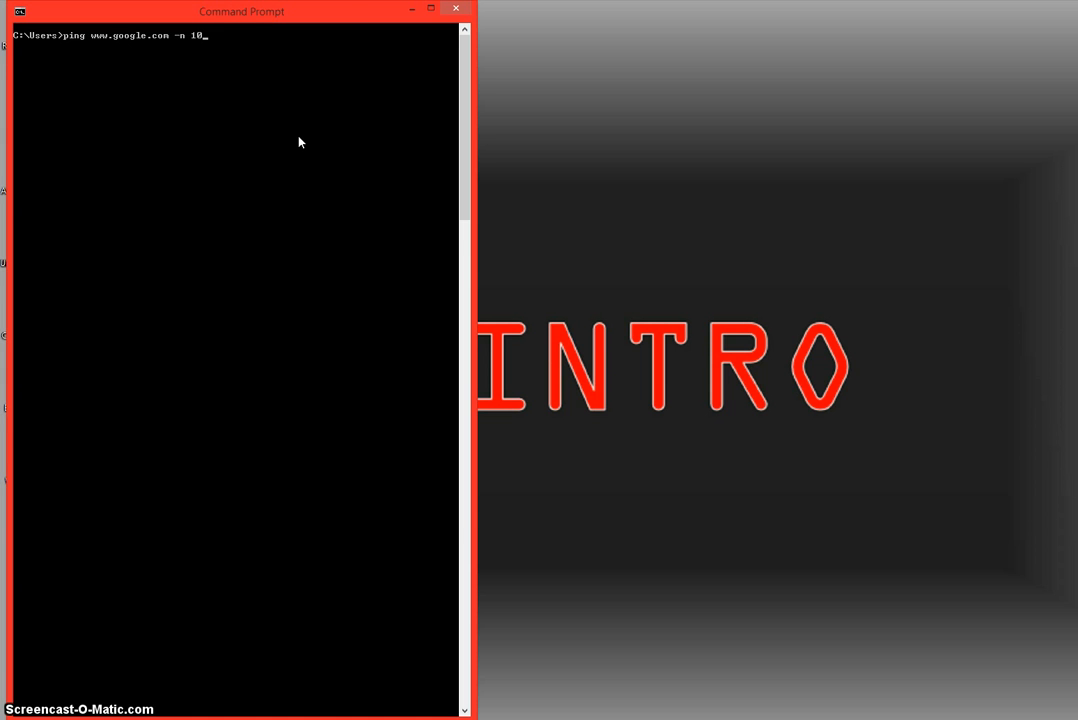
key("enter")
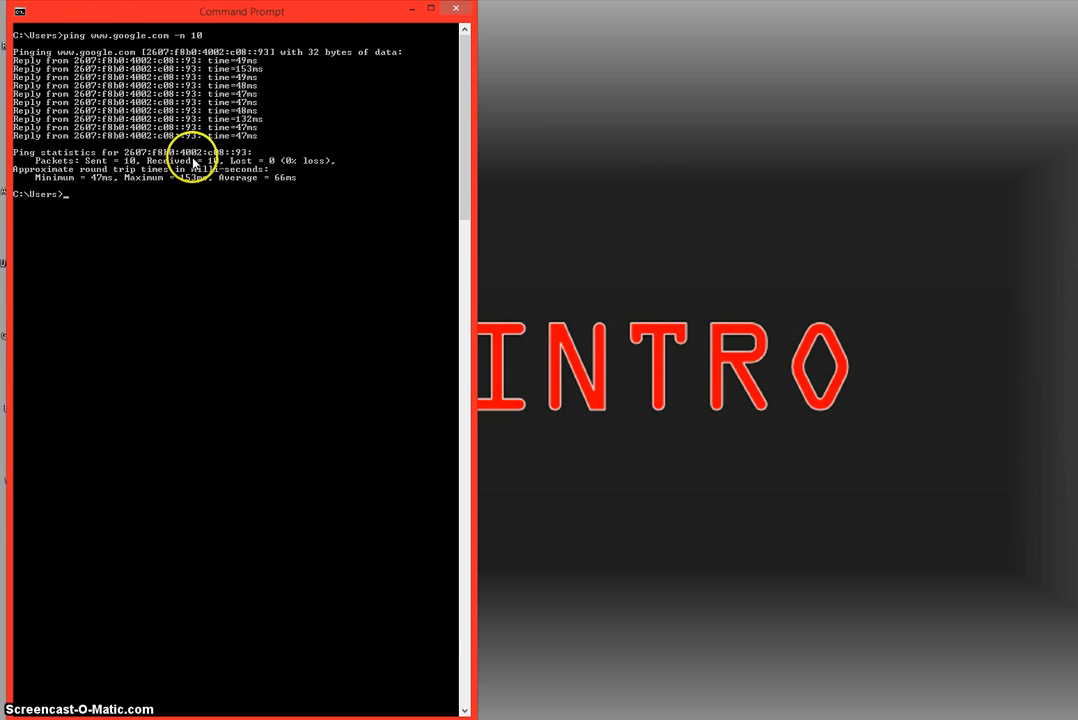
mouse_move(120, 84)
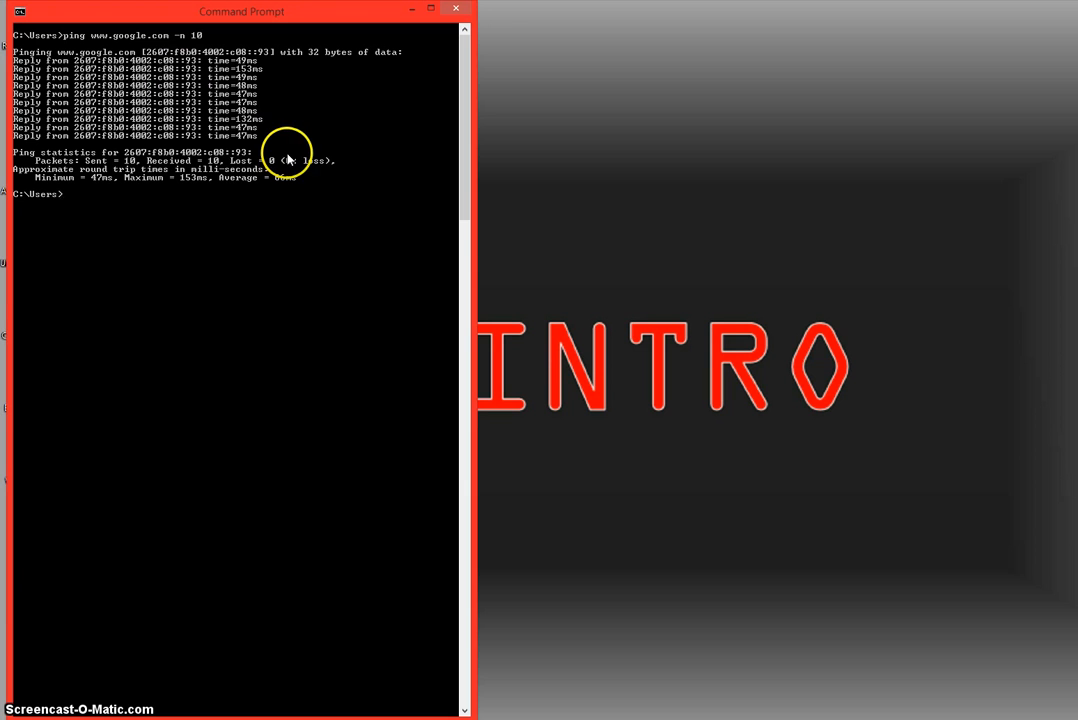
mouse_move(270, 196)
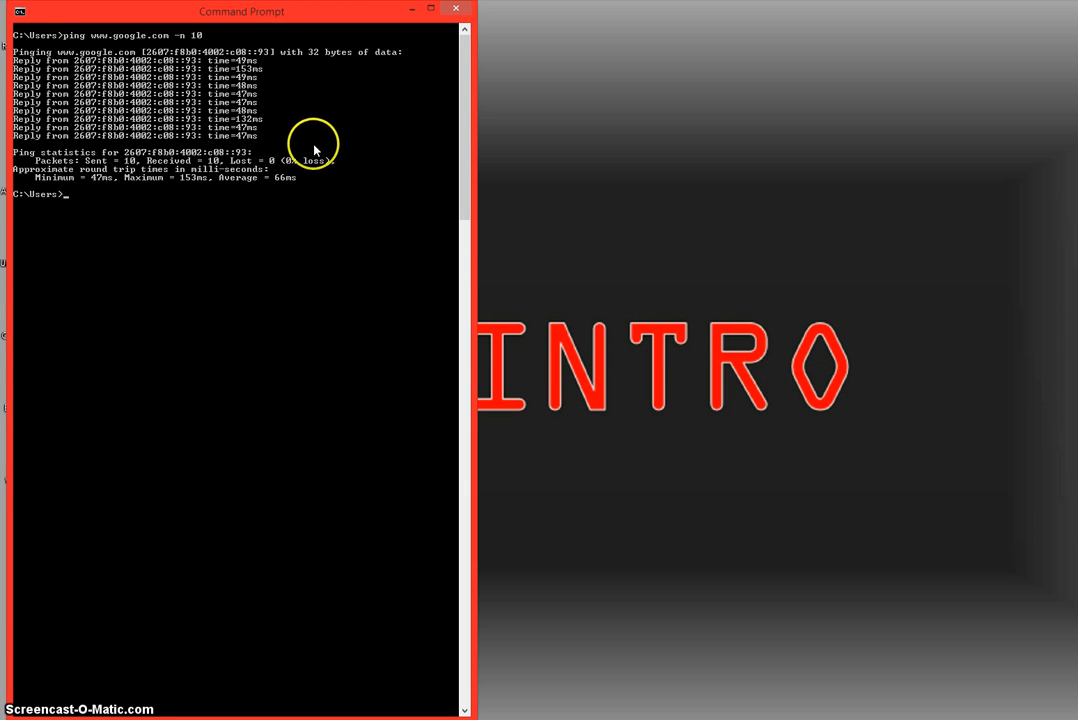
mouse_move(290, 150)
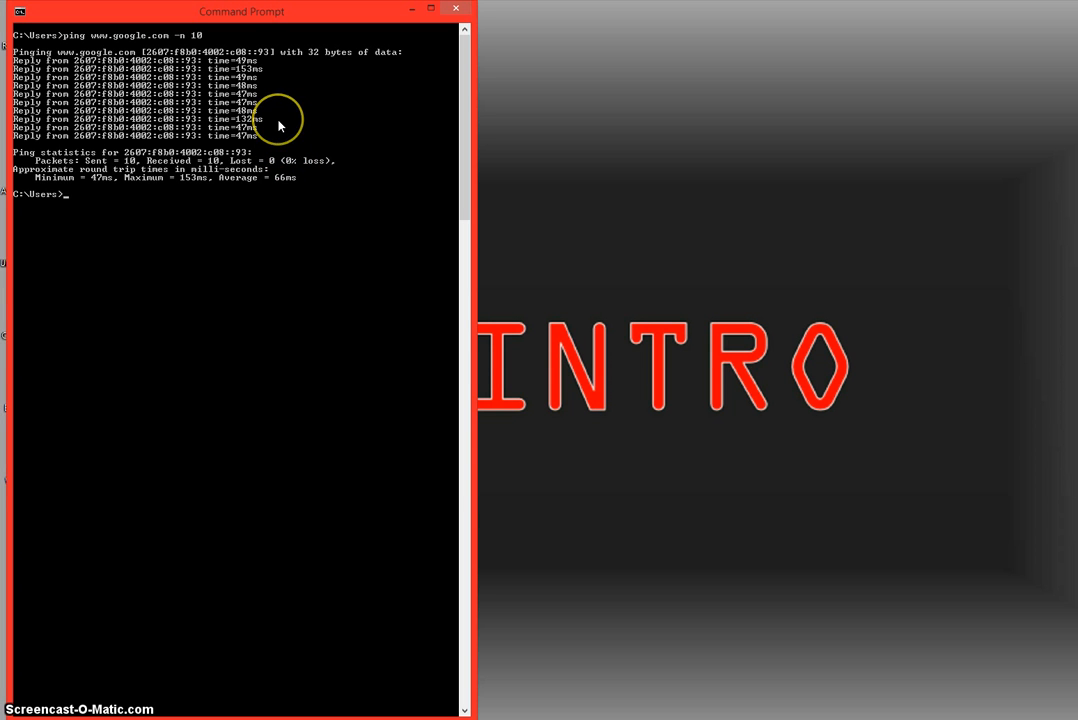
mouse_move(292, 116)
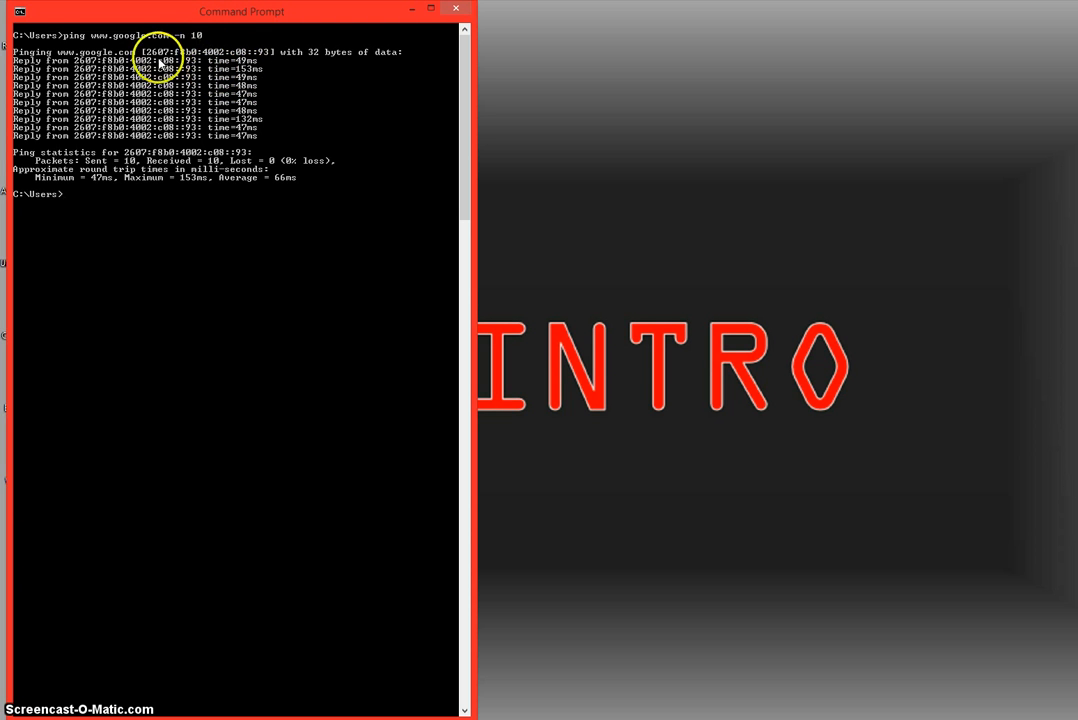
mouse_move(418, 254)
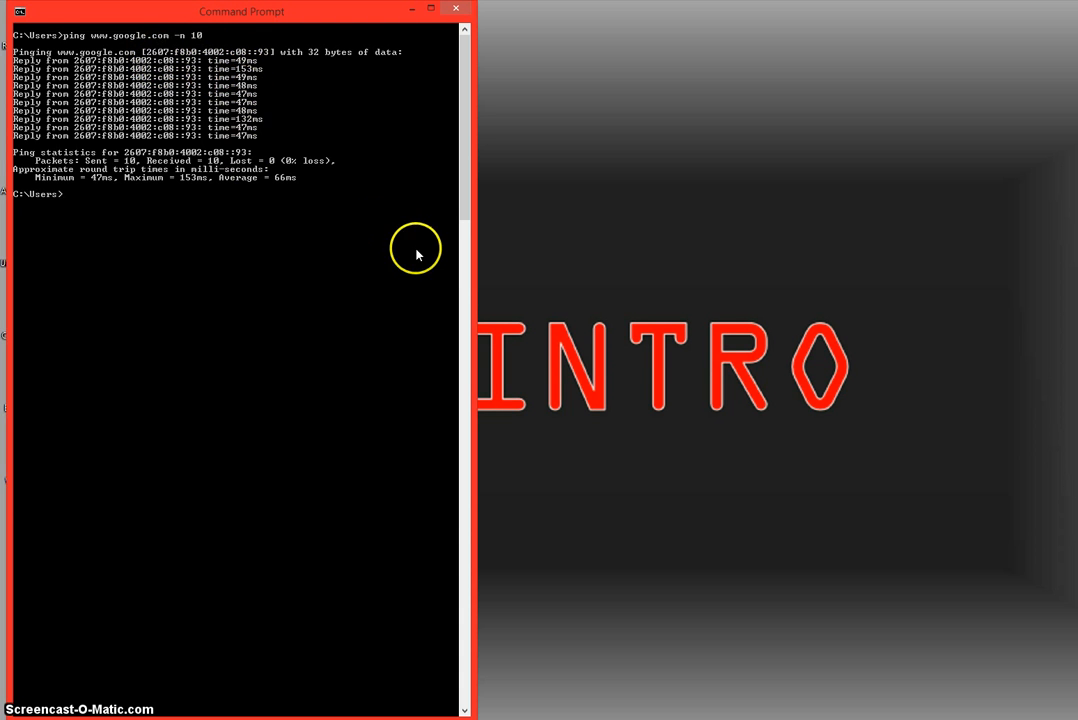
mouse_move(476, 396)
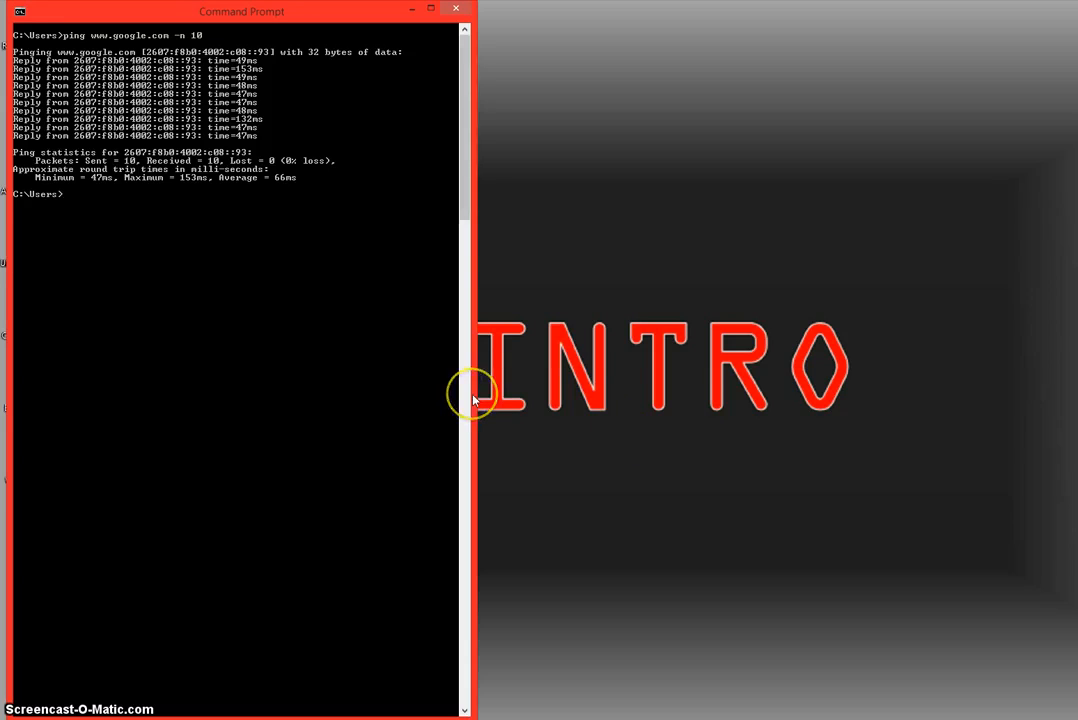
mouse_move(376, 250)
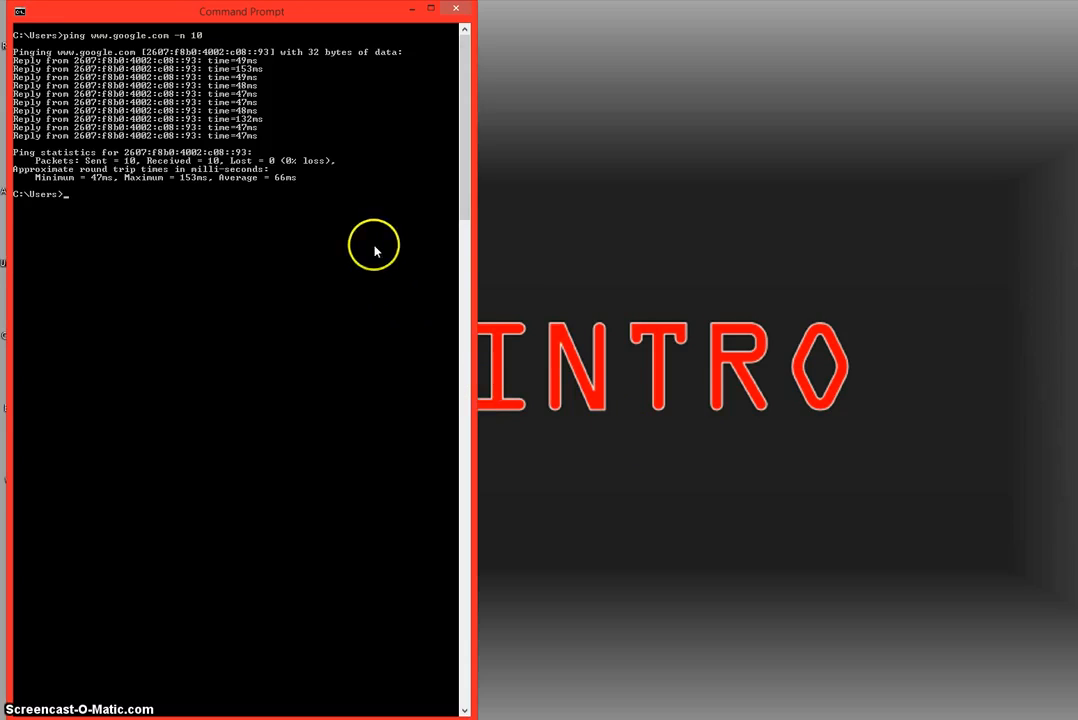
mouse_move(330, 256)
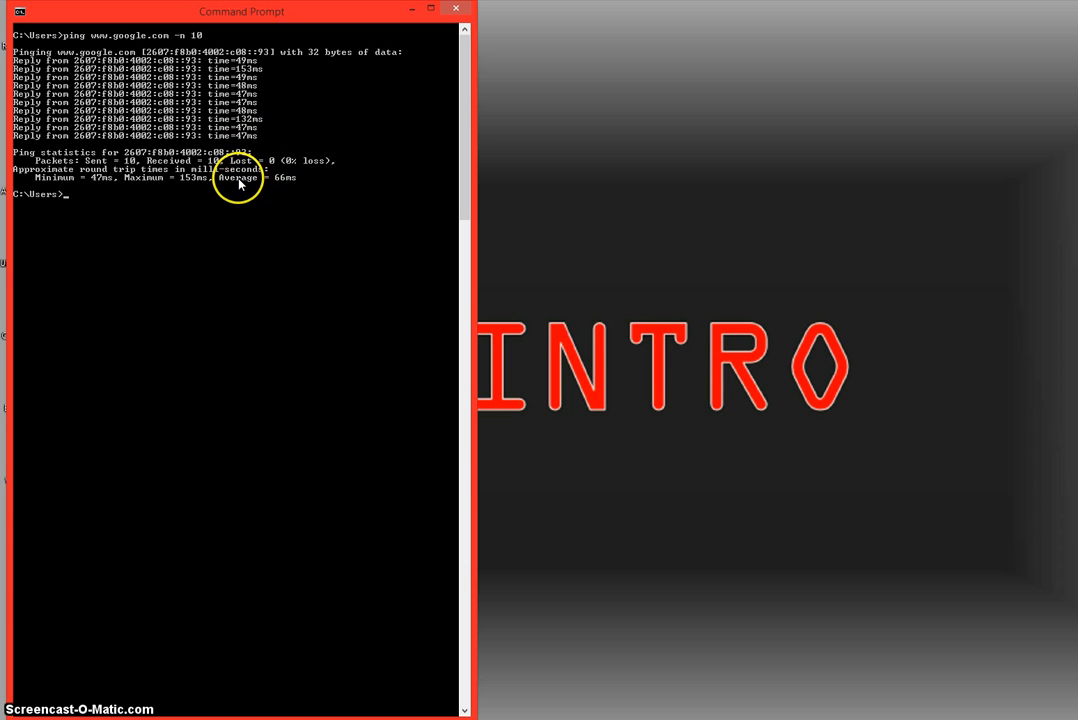
mouse_move(192, 178)
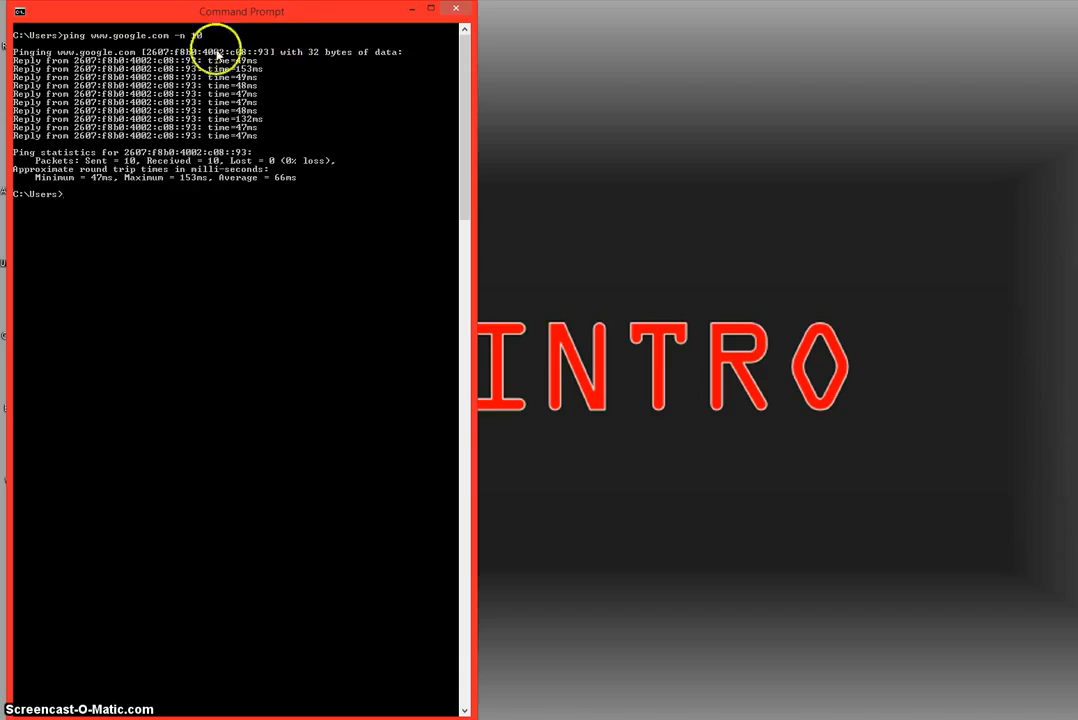
type("p")
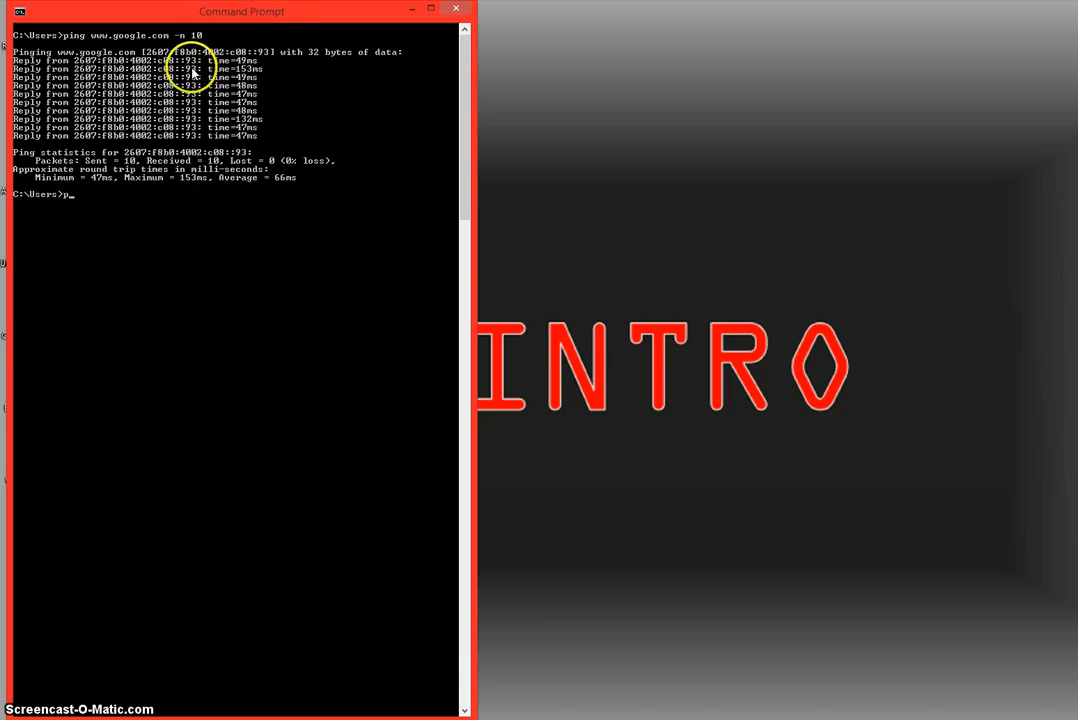
type("ing www.")
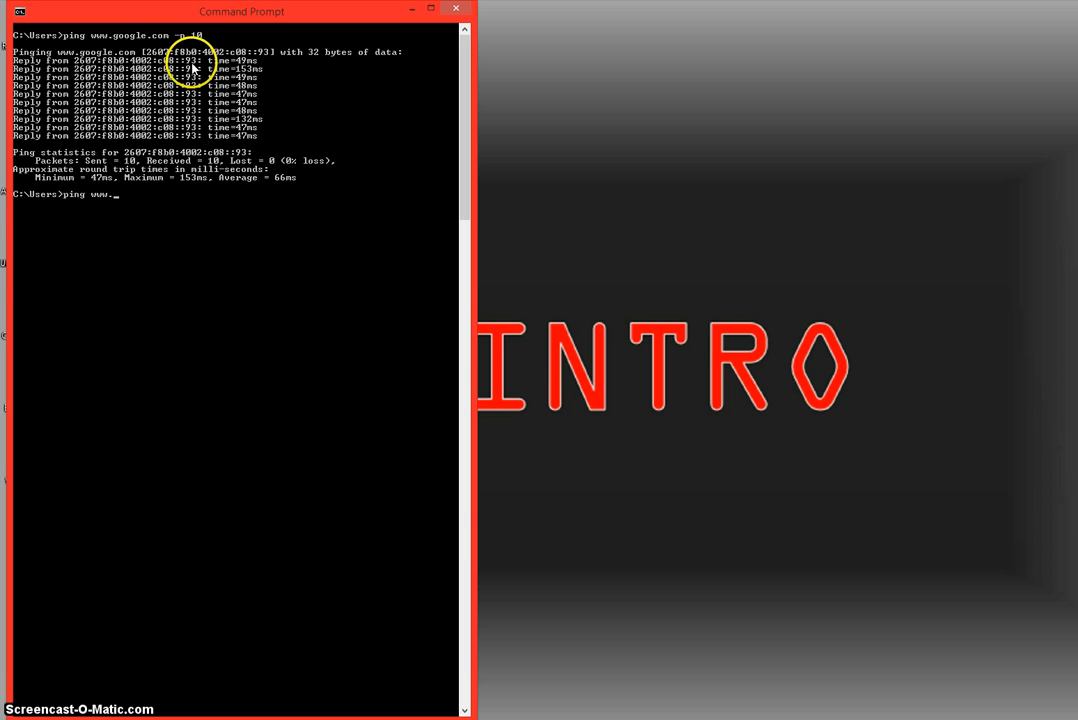
type("yahoo.com -n 10")
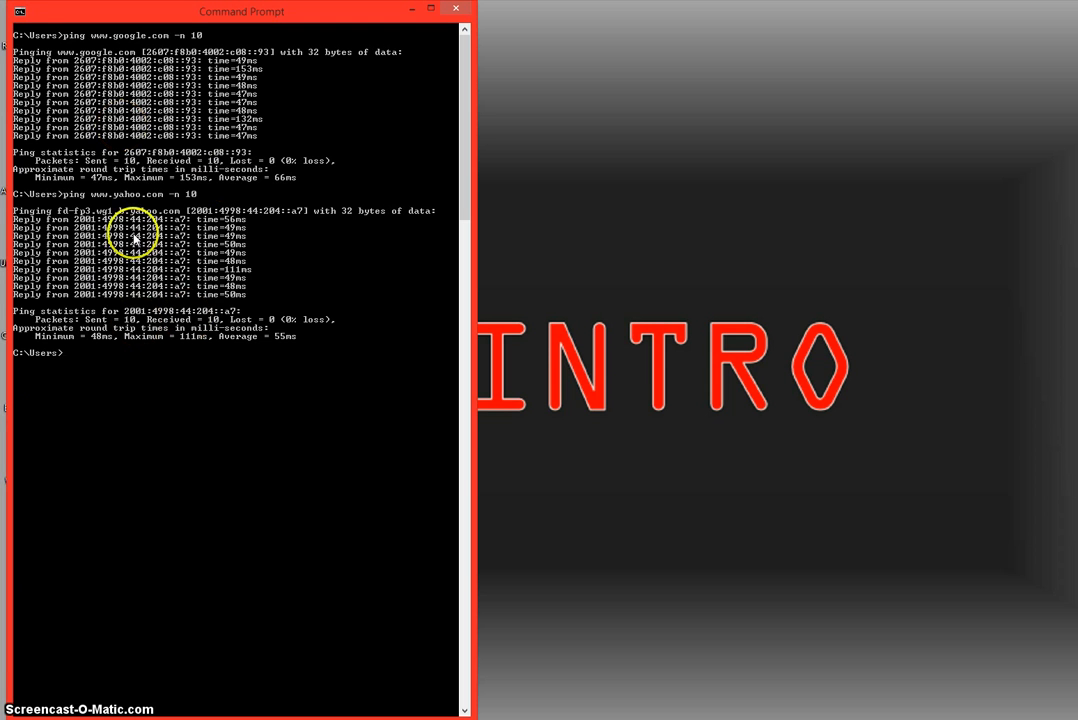
mouse_move(280, 324)
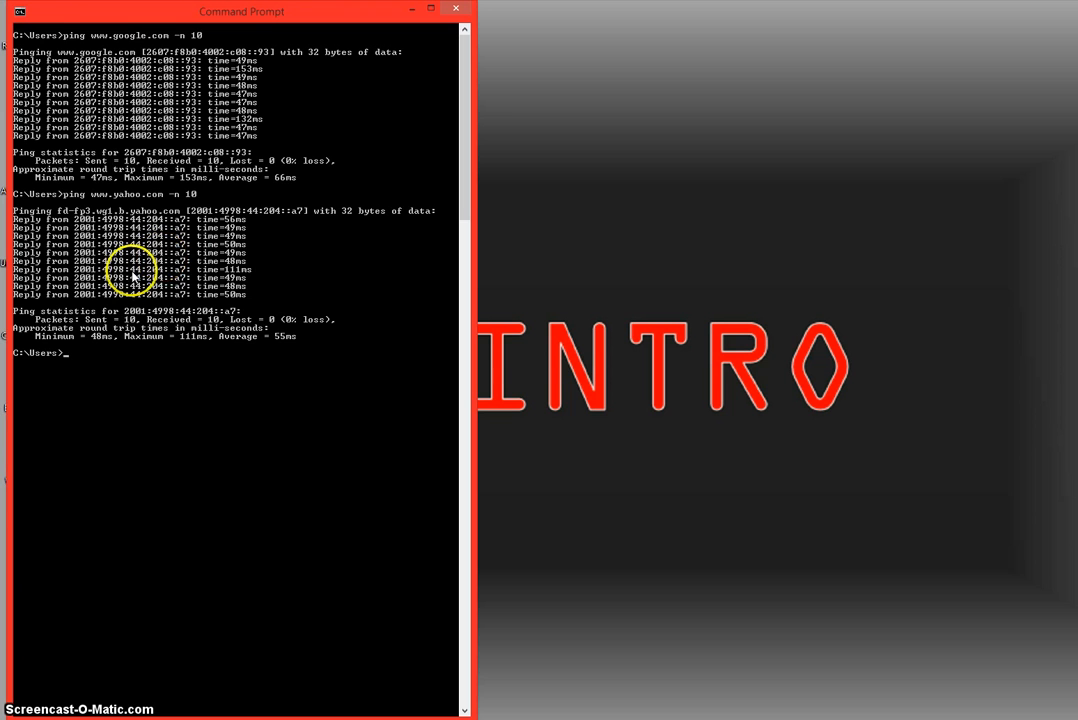
mouse_move(284, 230)
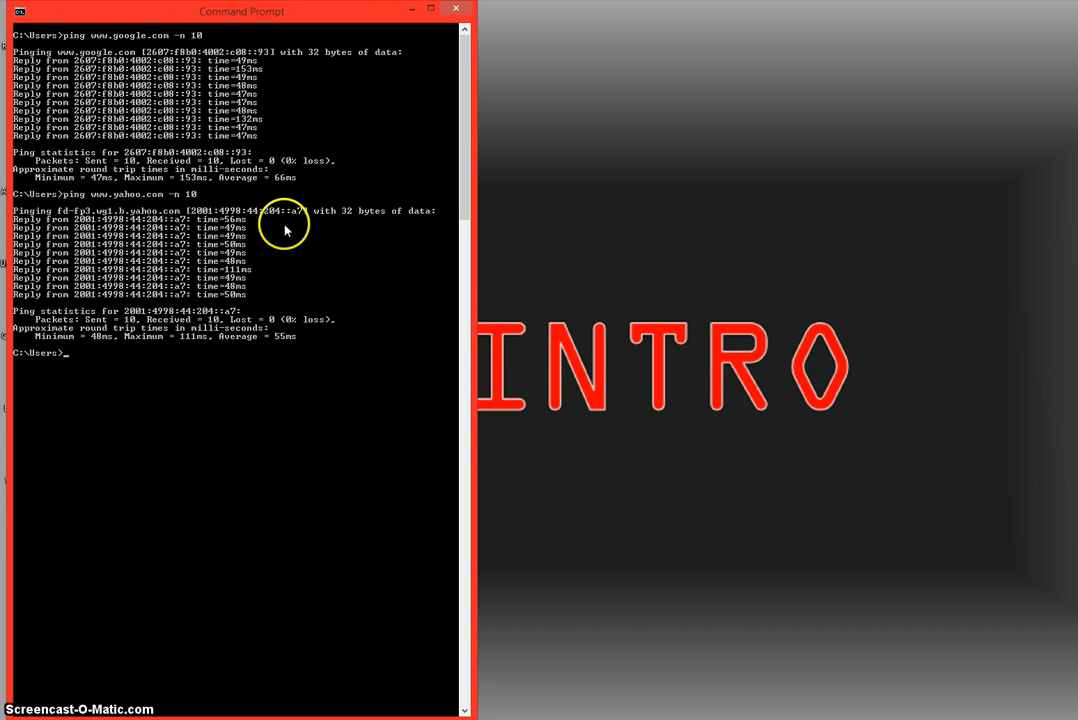
mouse_move(280, 252)
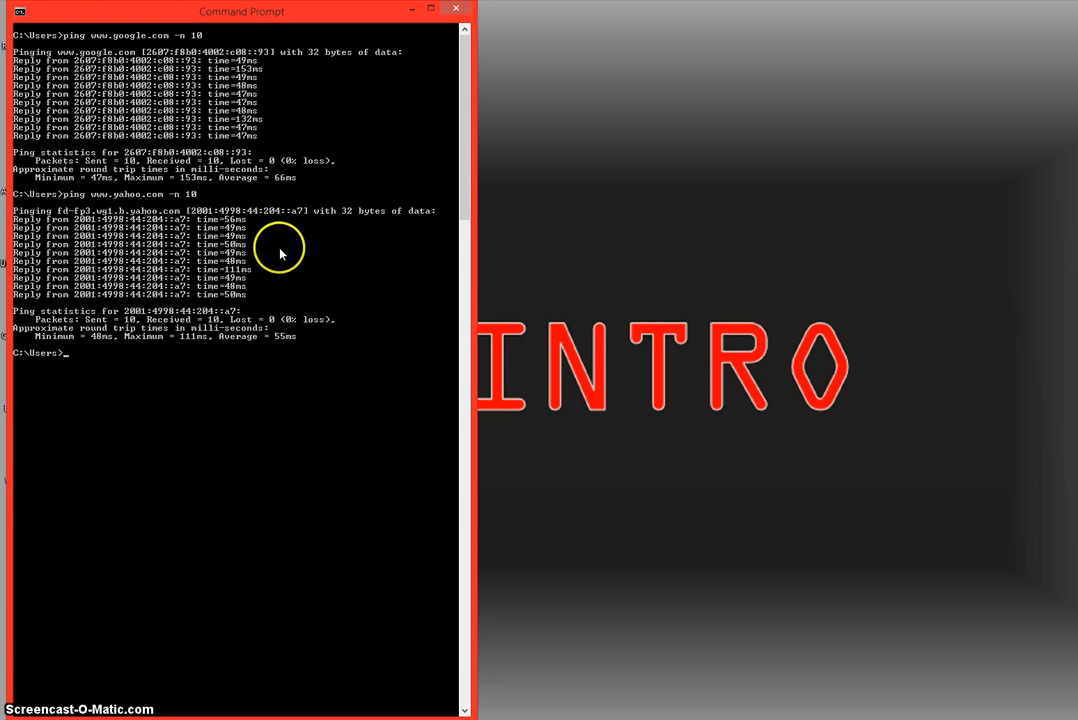
mouse_move(216, 348)
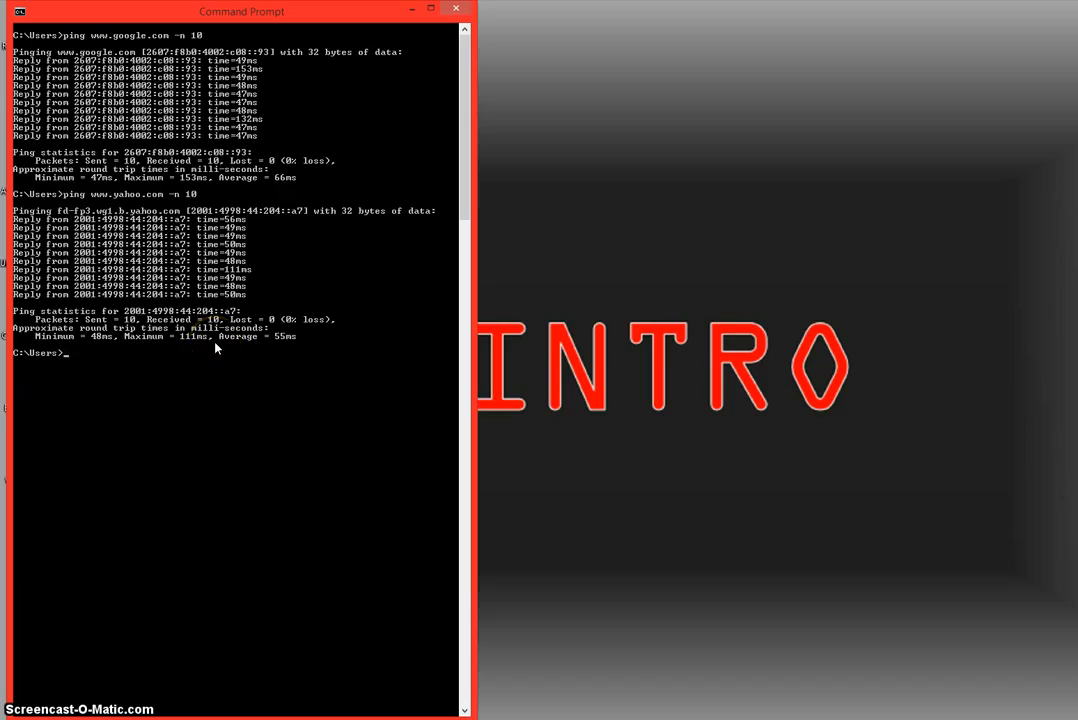
- Run ping 192.168.1.254 -n 10 against the local router
type("ping www.")
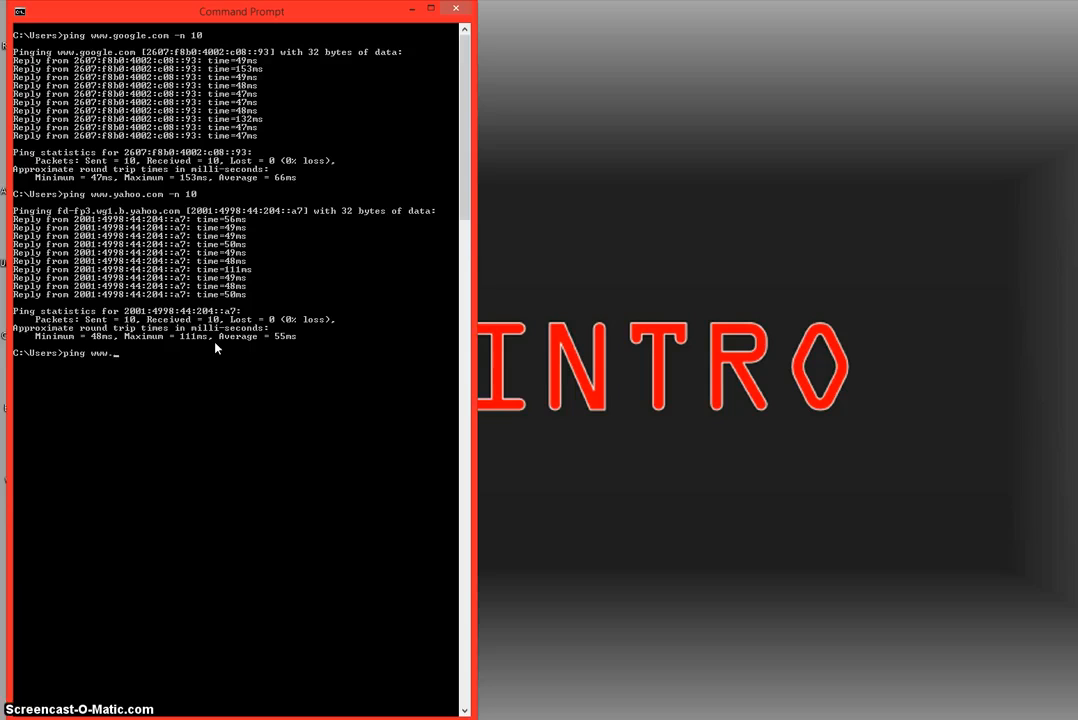
type("192.")
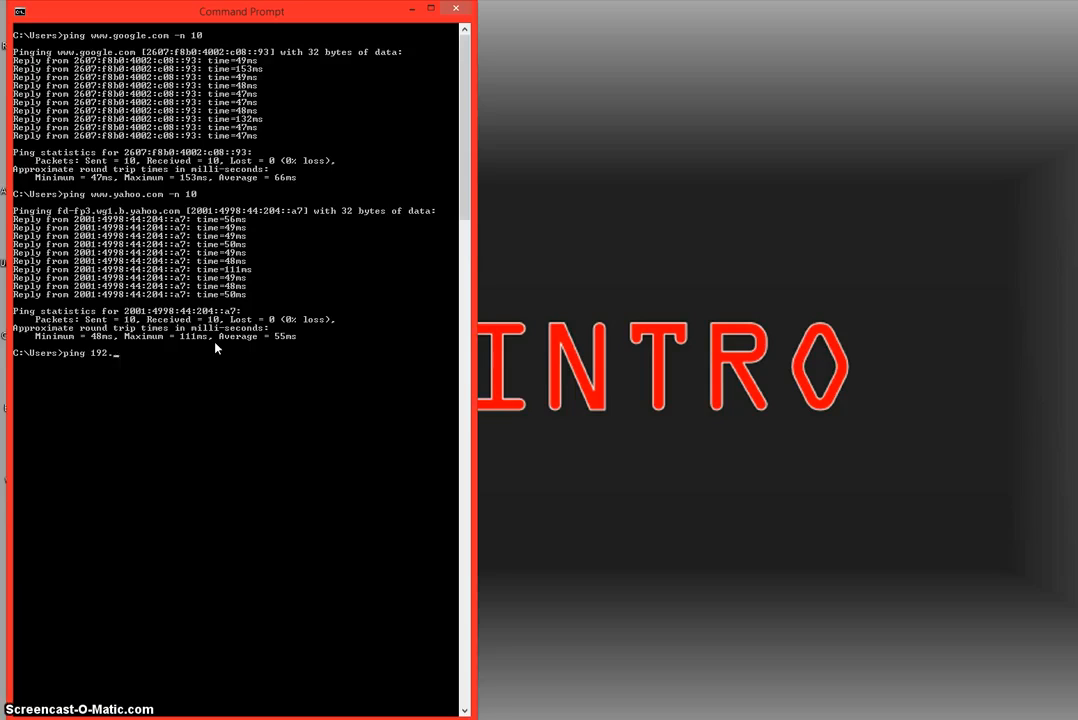
type("168.1.")
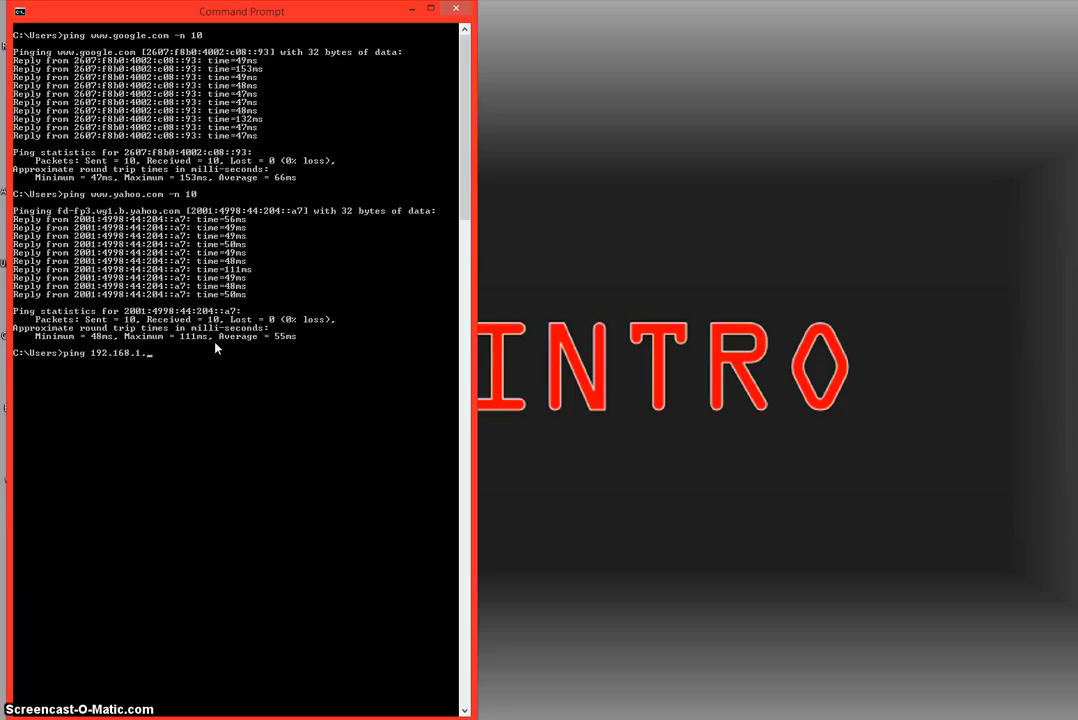
type("254")
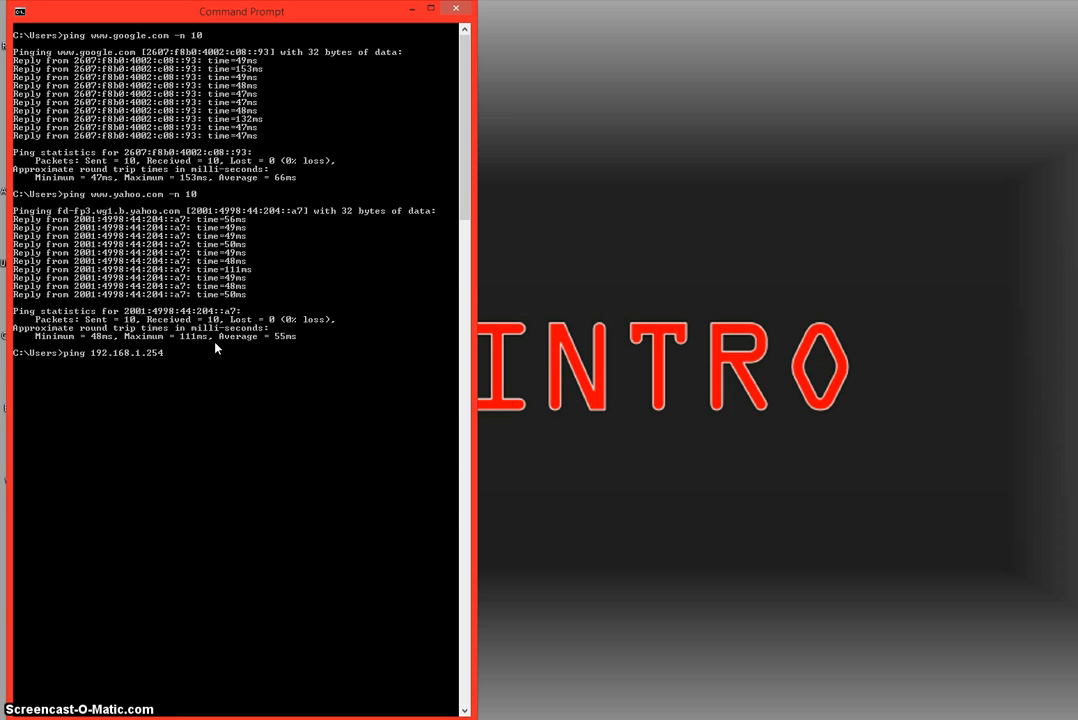
type("-n 10")
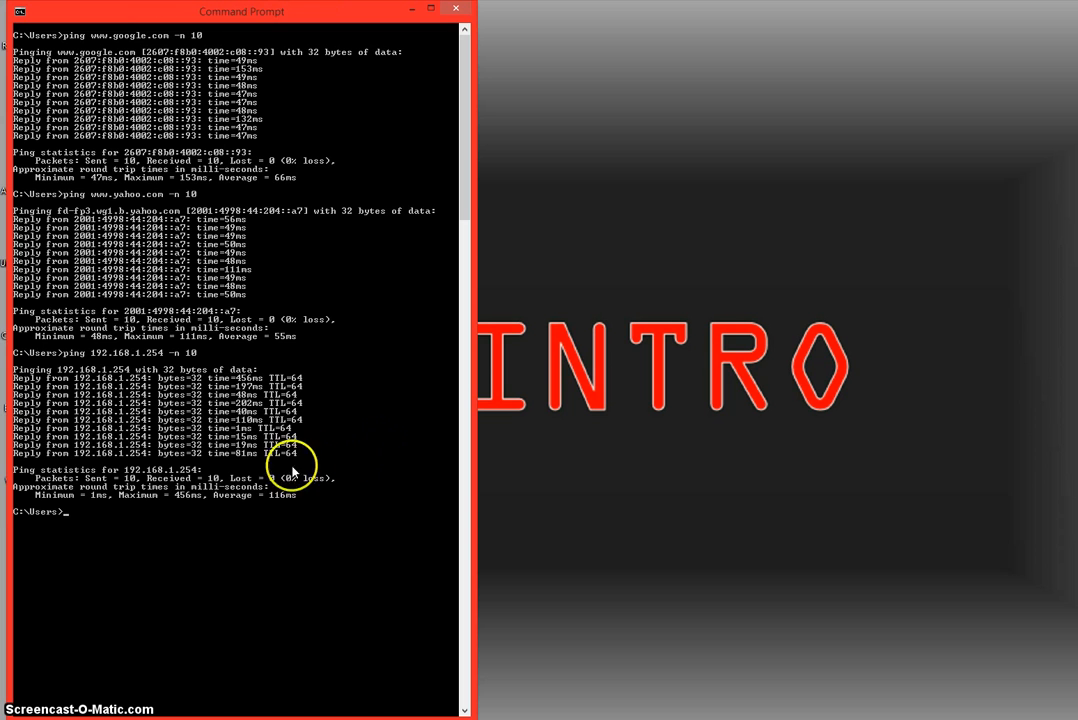
mouse_move(44, 530)
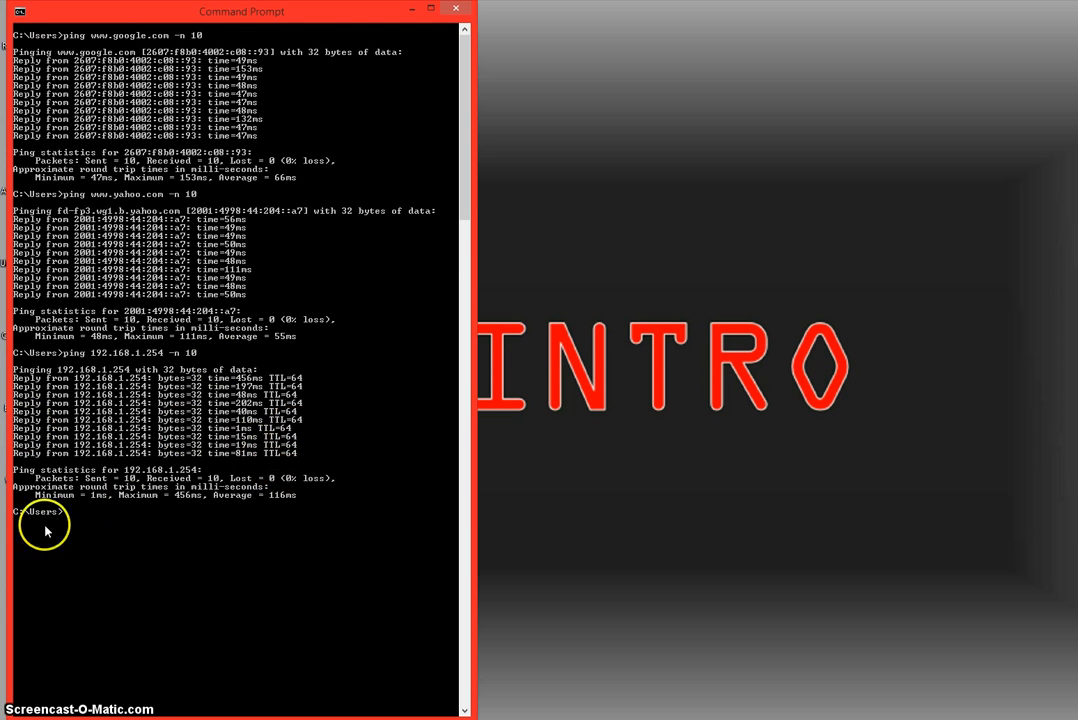
mouse_move(216, 412)
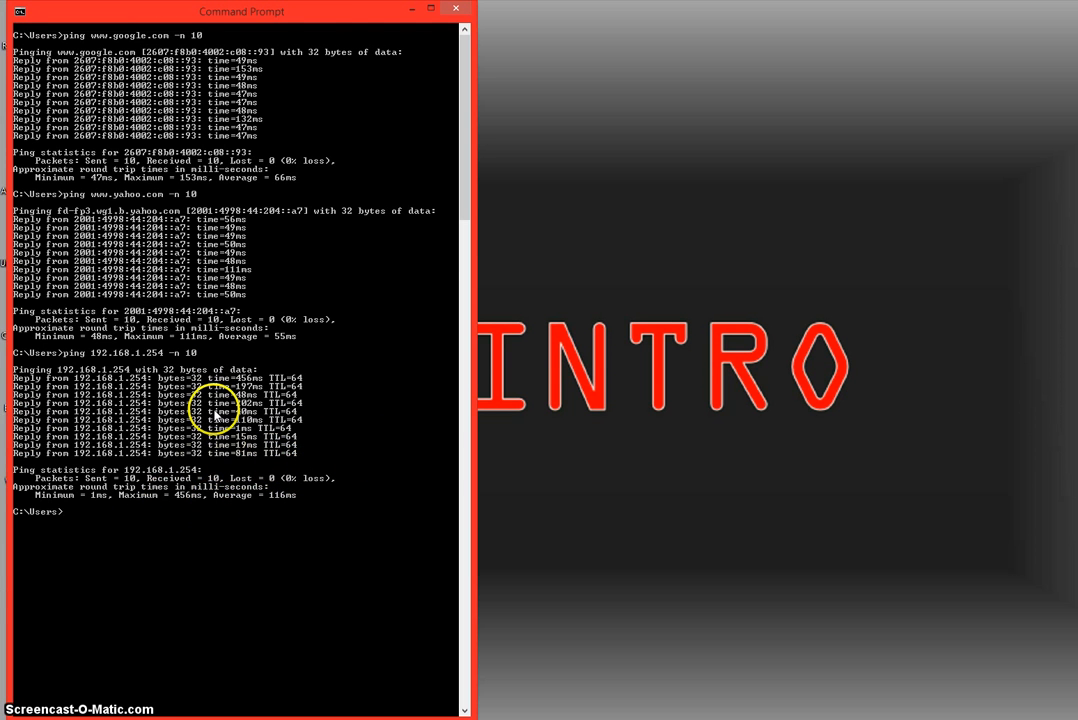
mouse_move(196, 316)
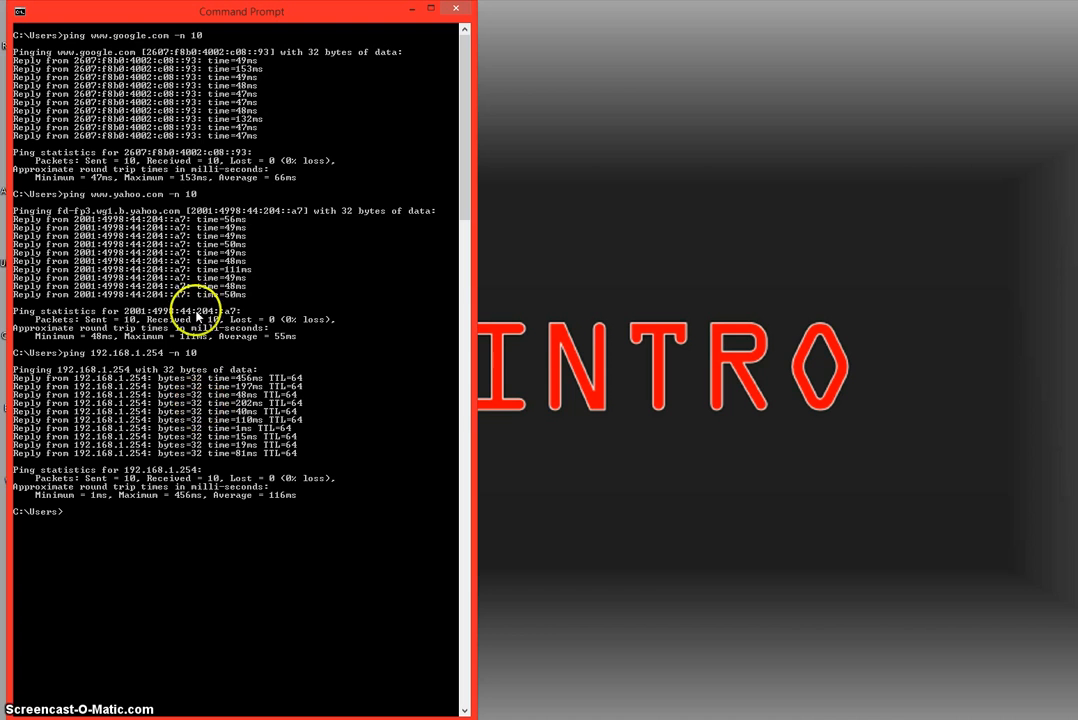
mouse_move(336, 308)
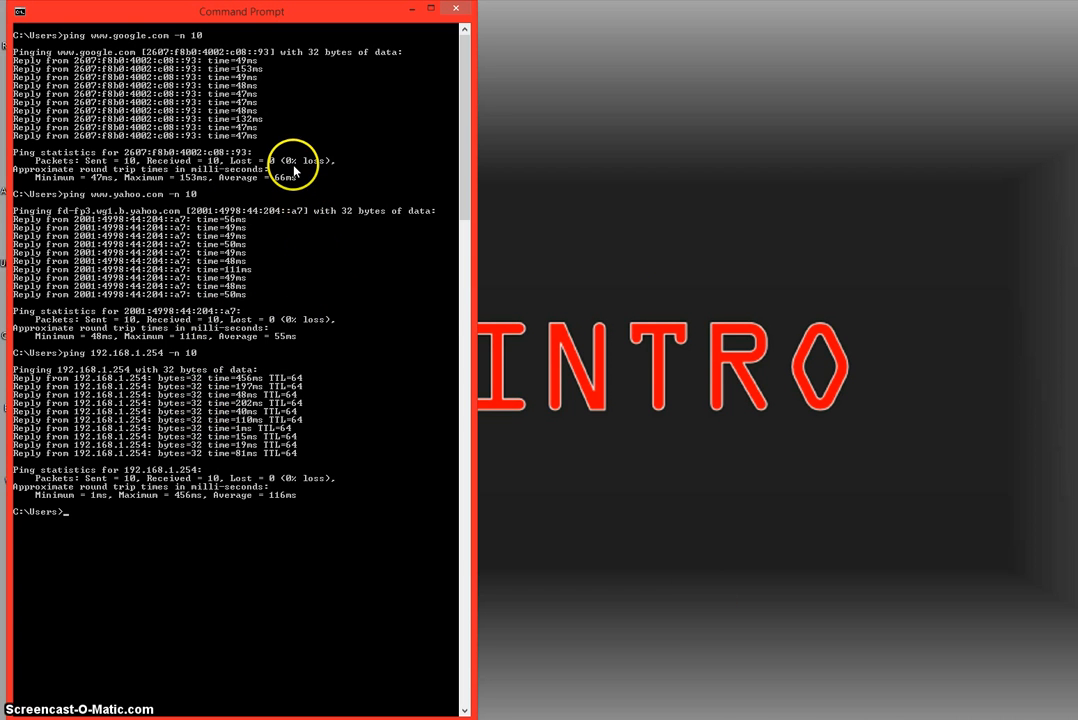
mouse_move(116, 70)
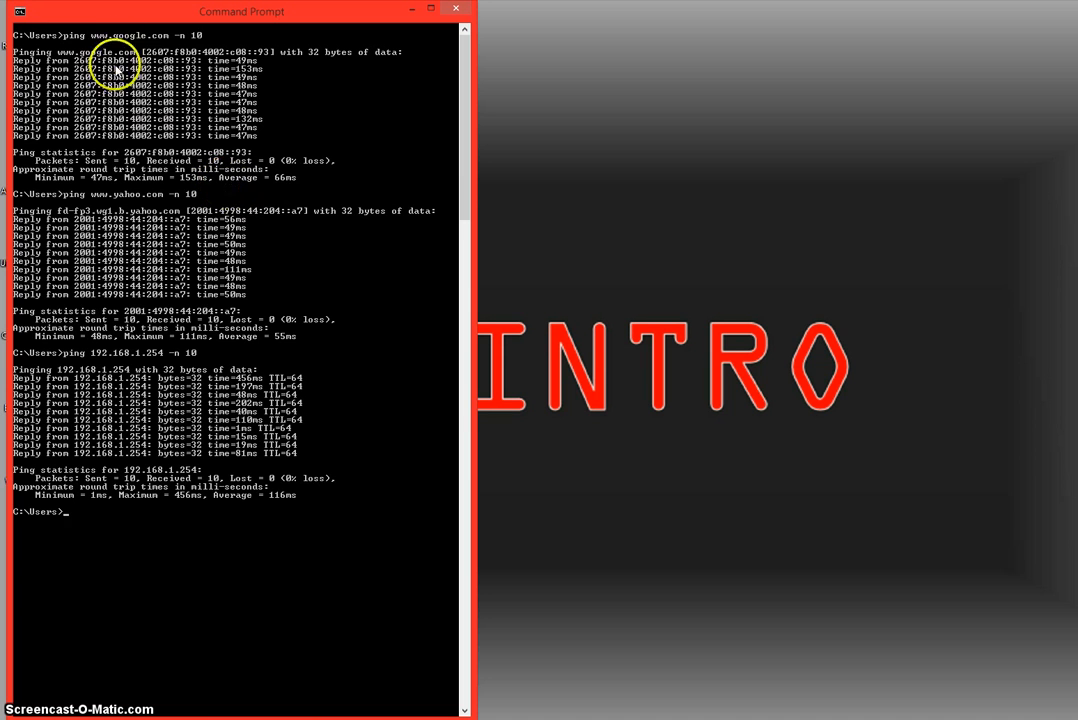
mouse_move(232, 276)
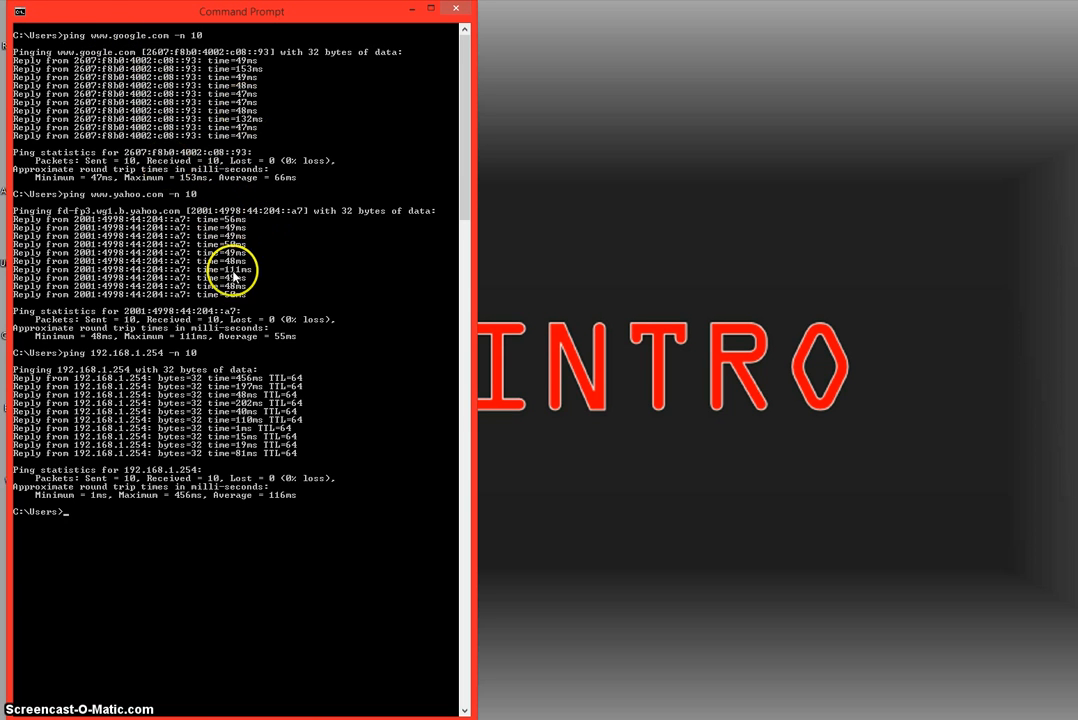
mouse_move(116, 216)
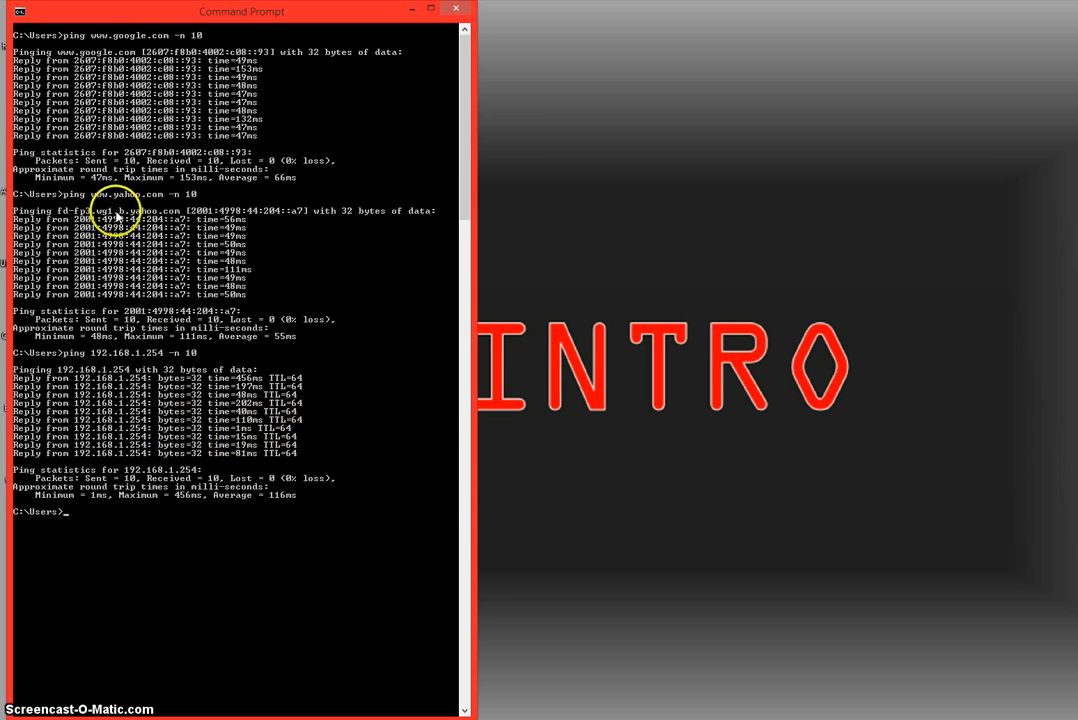
mouse_move(92, 578)
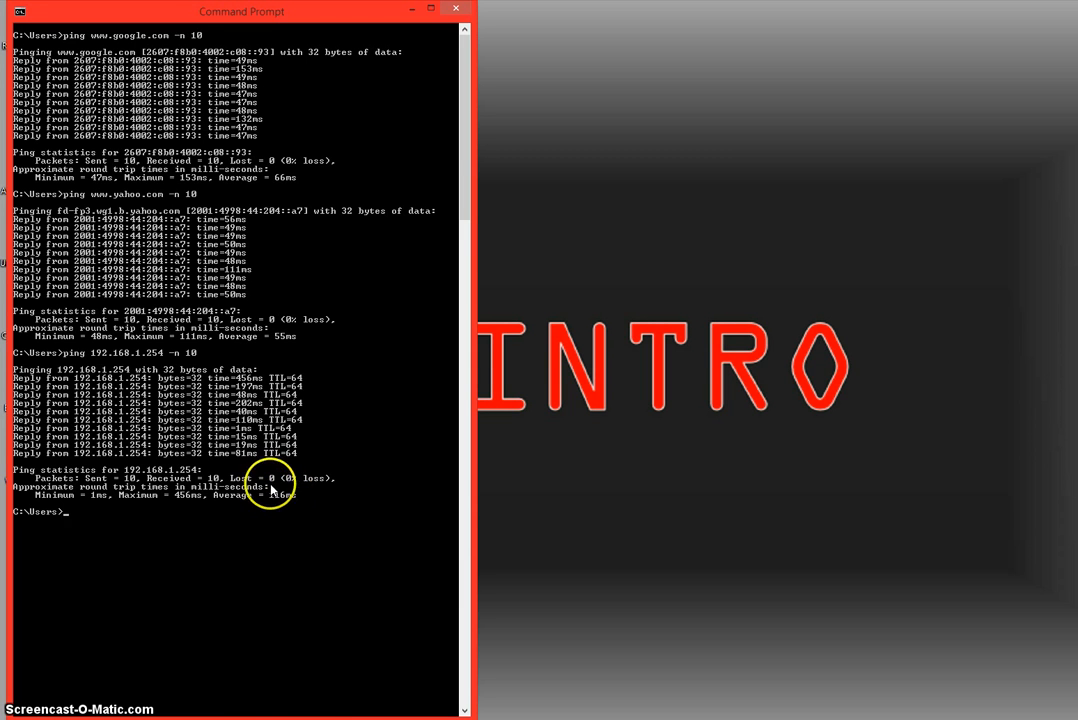
mouse_move(396, 616)
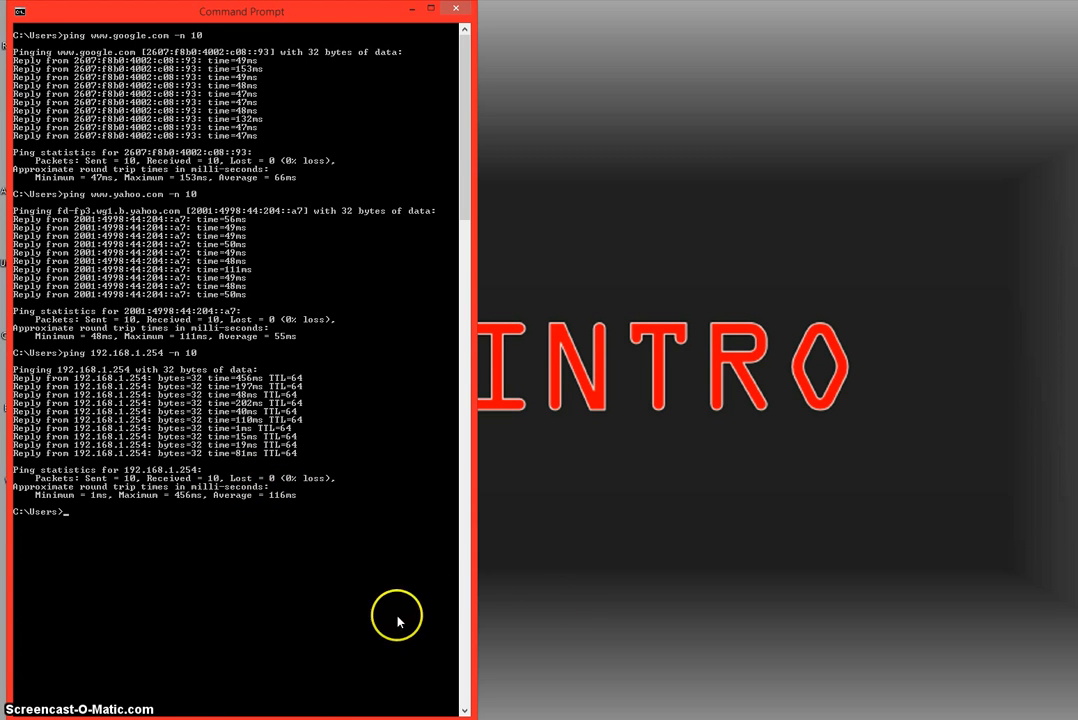
mouse_move(296, 220)
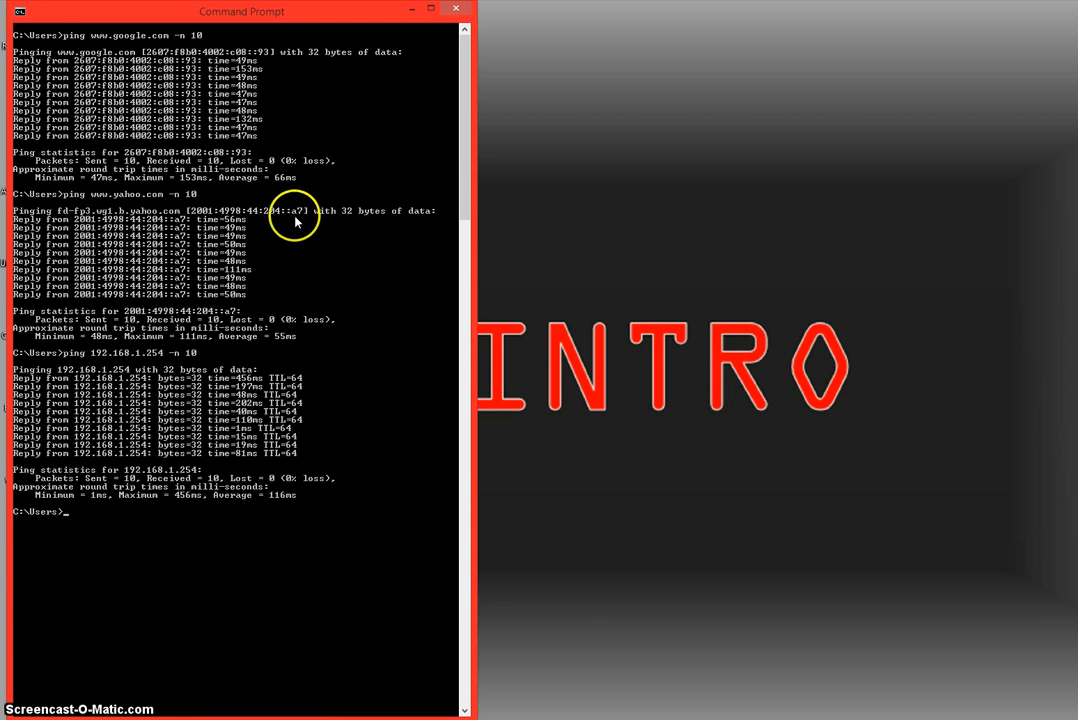
mouse_move(284, 182)
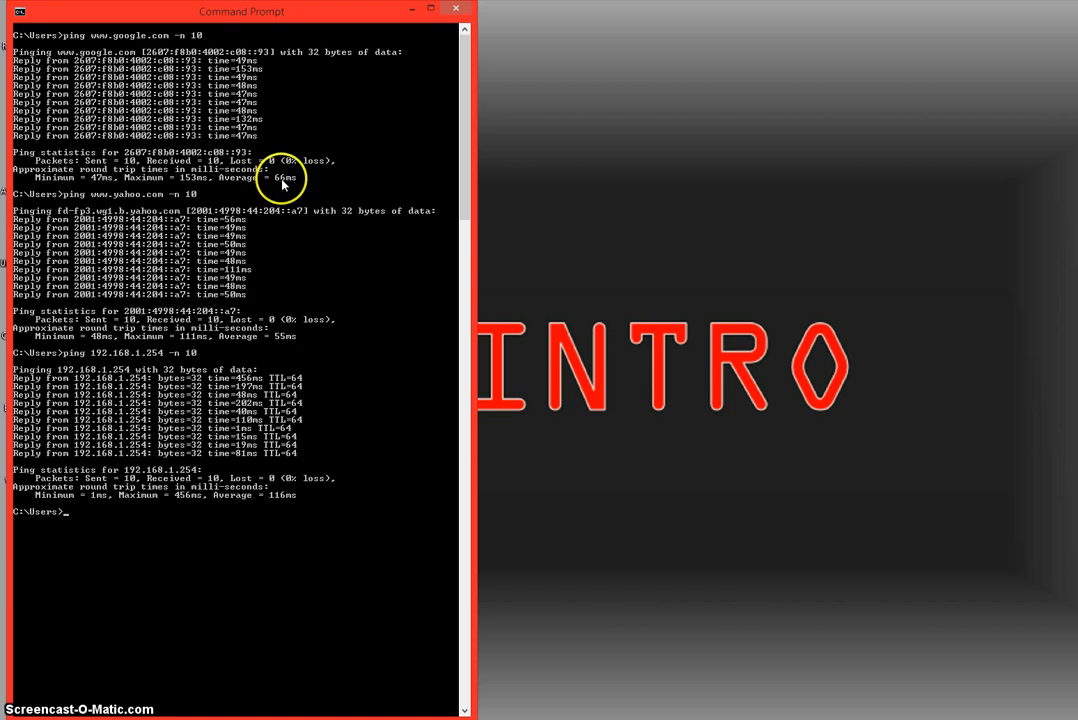
mouse_move(292, 420)
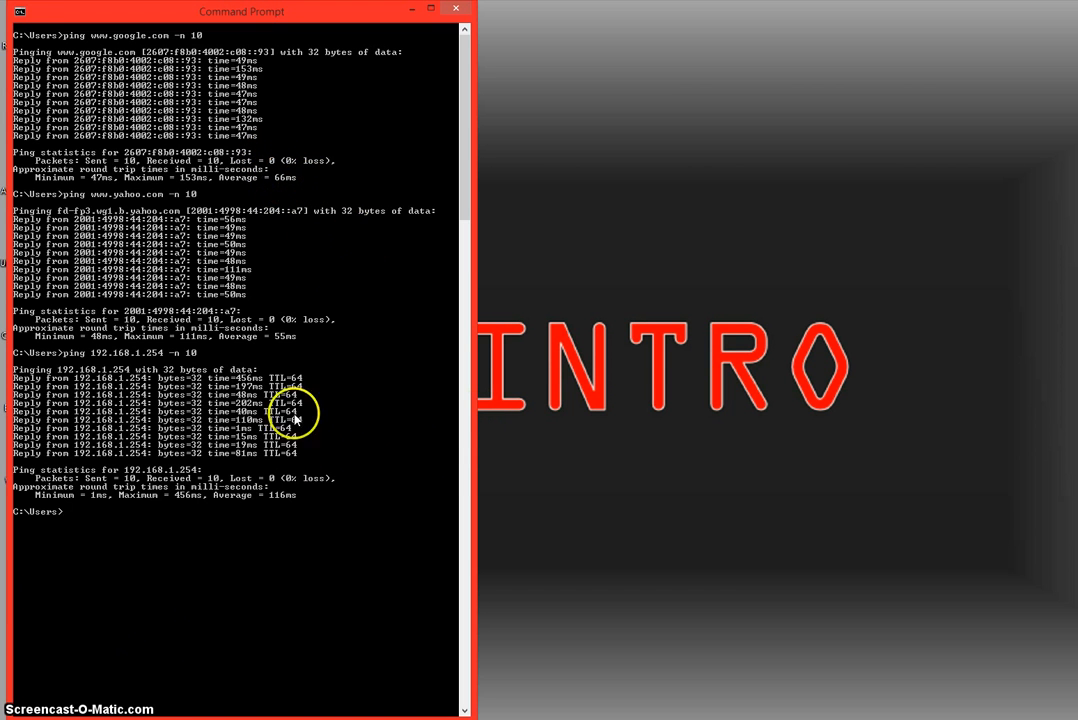
mouse_move(210, 380)
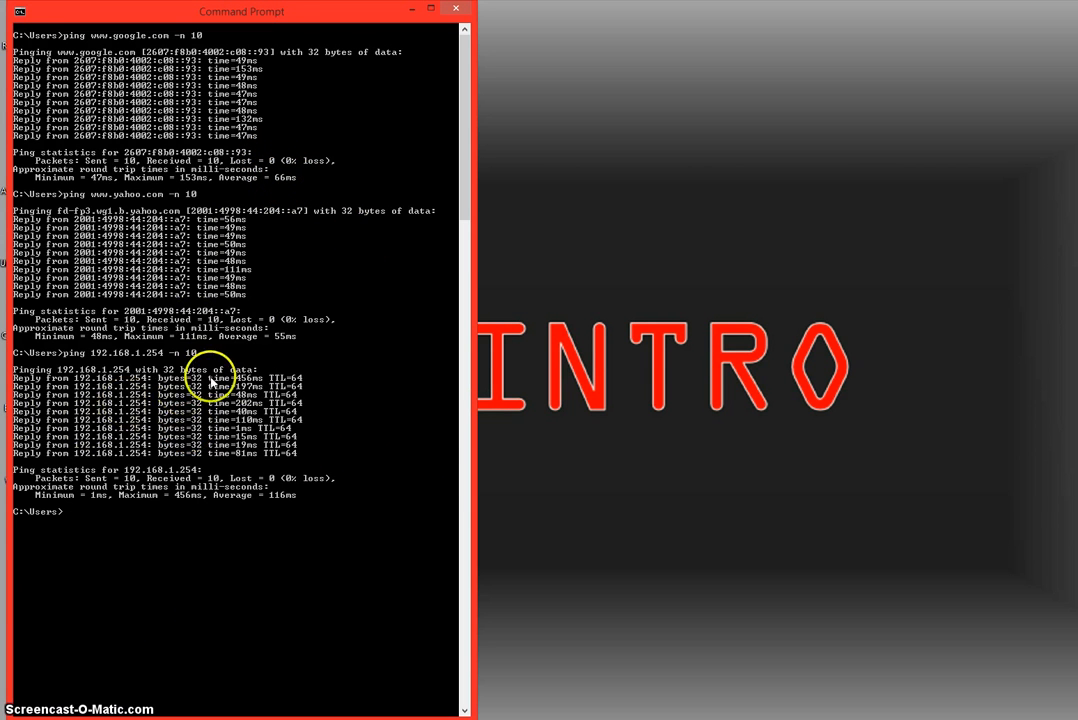
mouse_move(196, 462)
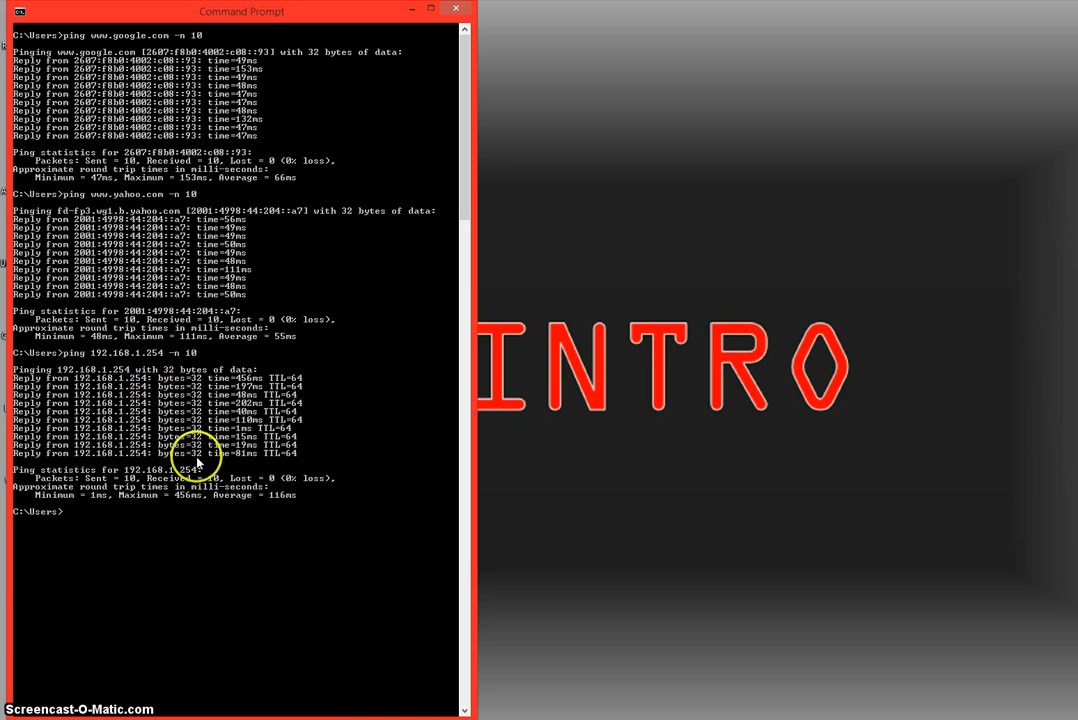
mouse_move(244, 436)
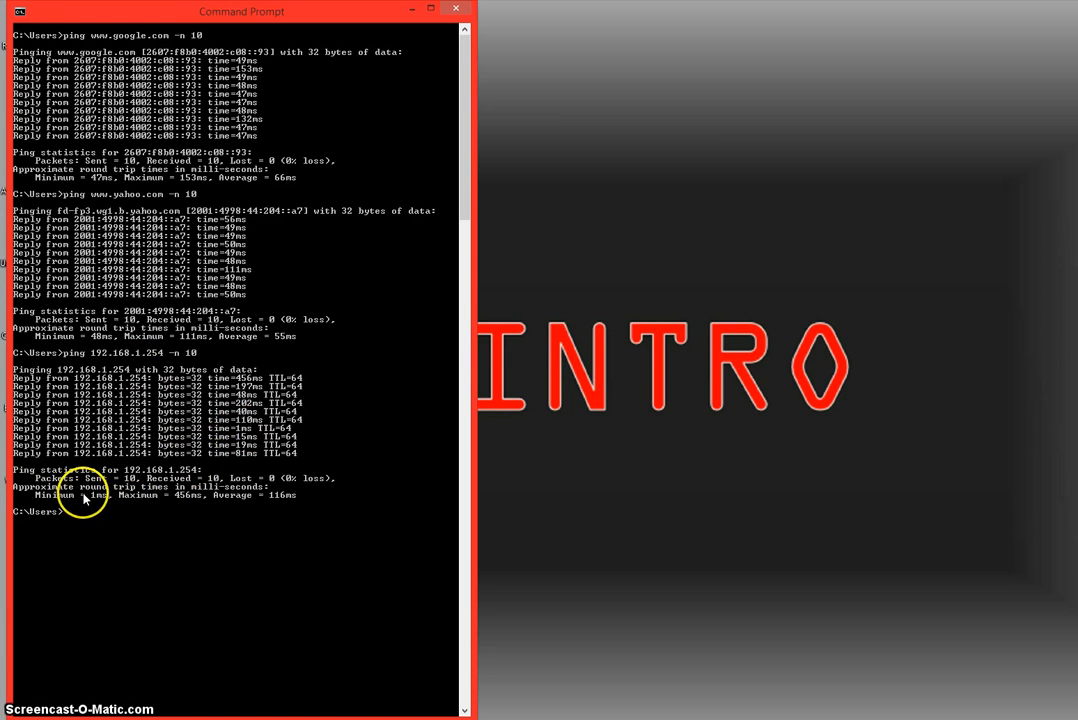
mouse_move(392, 552)
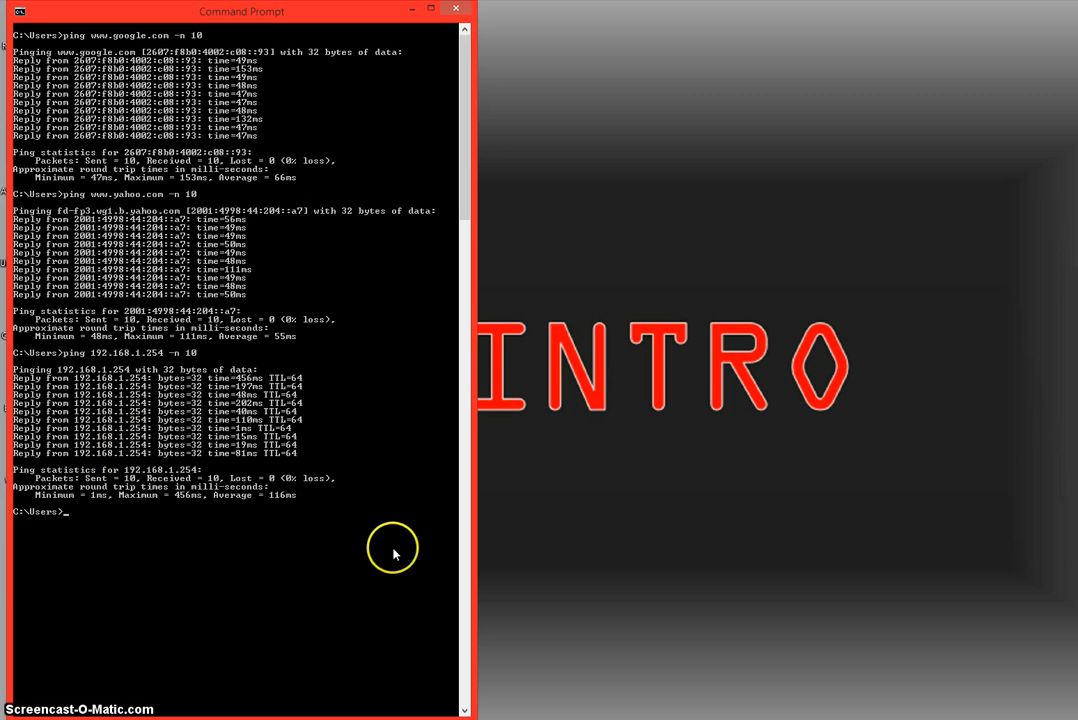
mouse_move(288, 496)
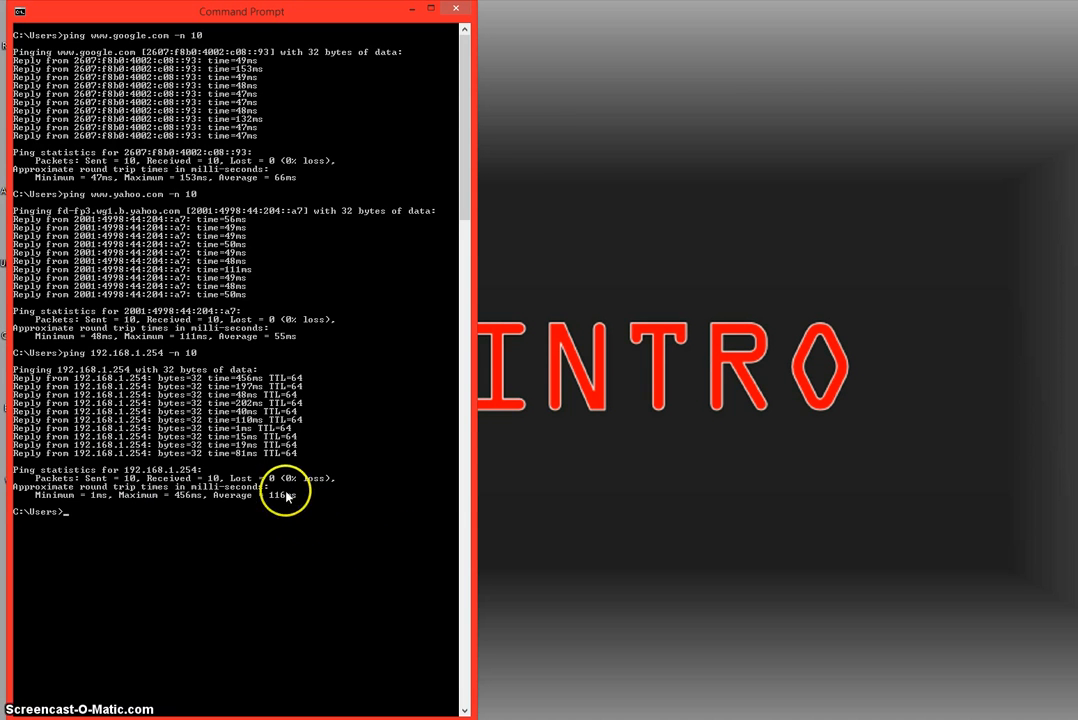
mouse_move(200, 504)
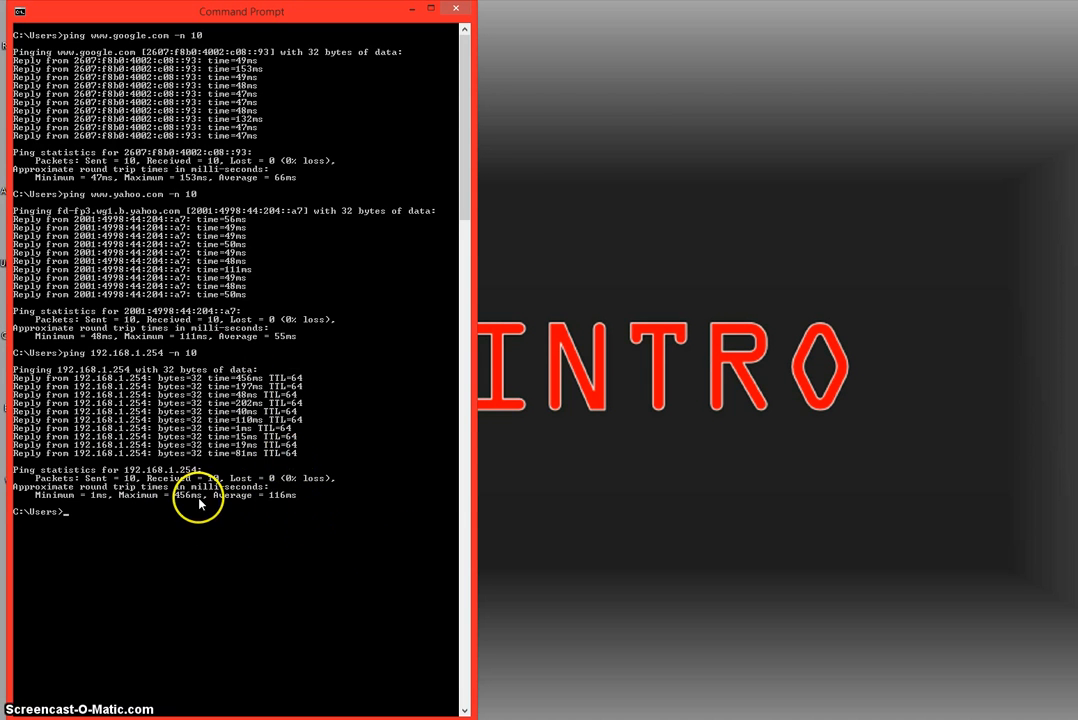
mouse_move(136, 444)
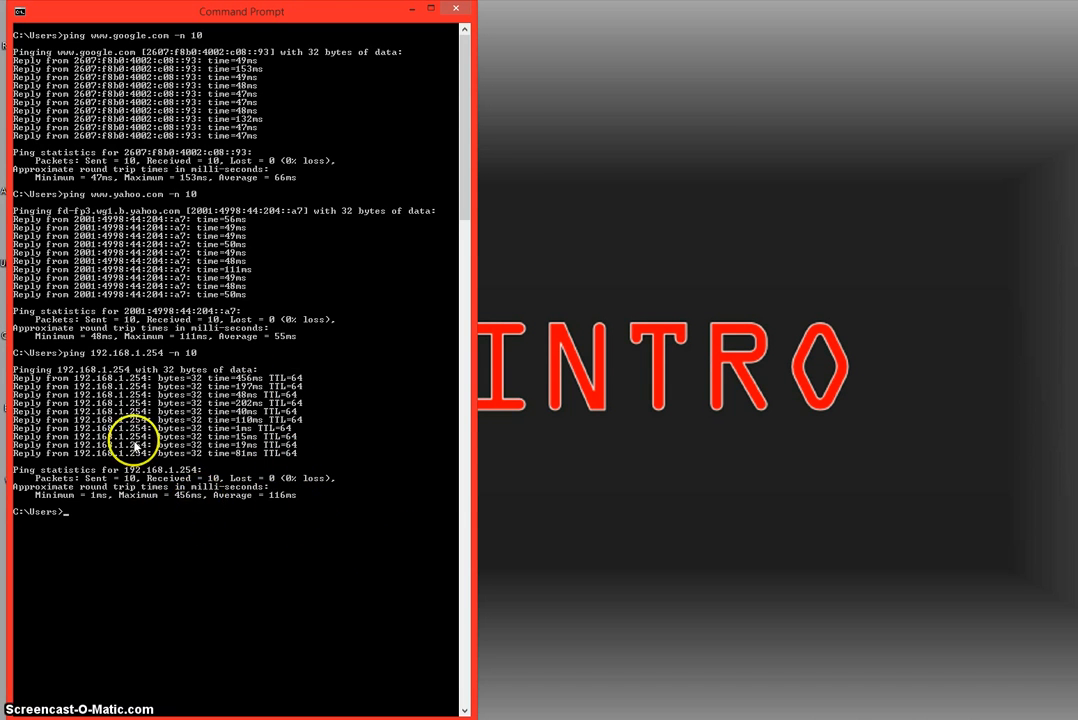
mouse_move(136, 496)
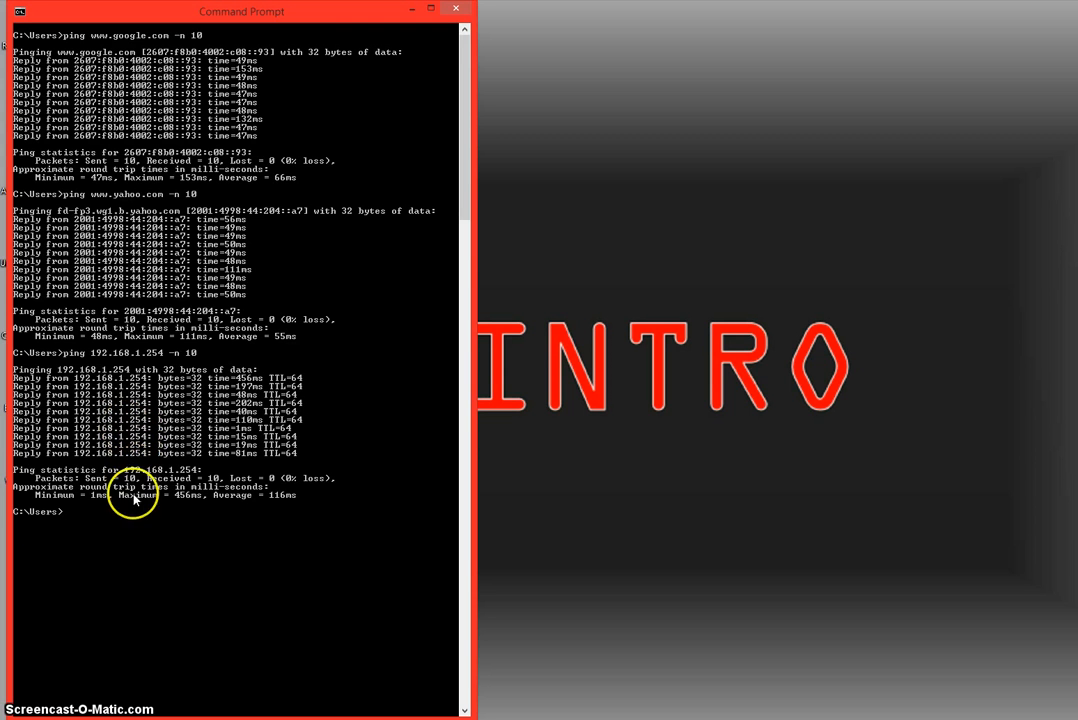
mouse_move(164, 530)
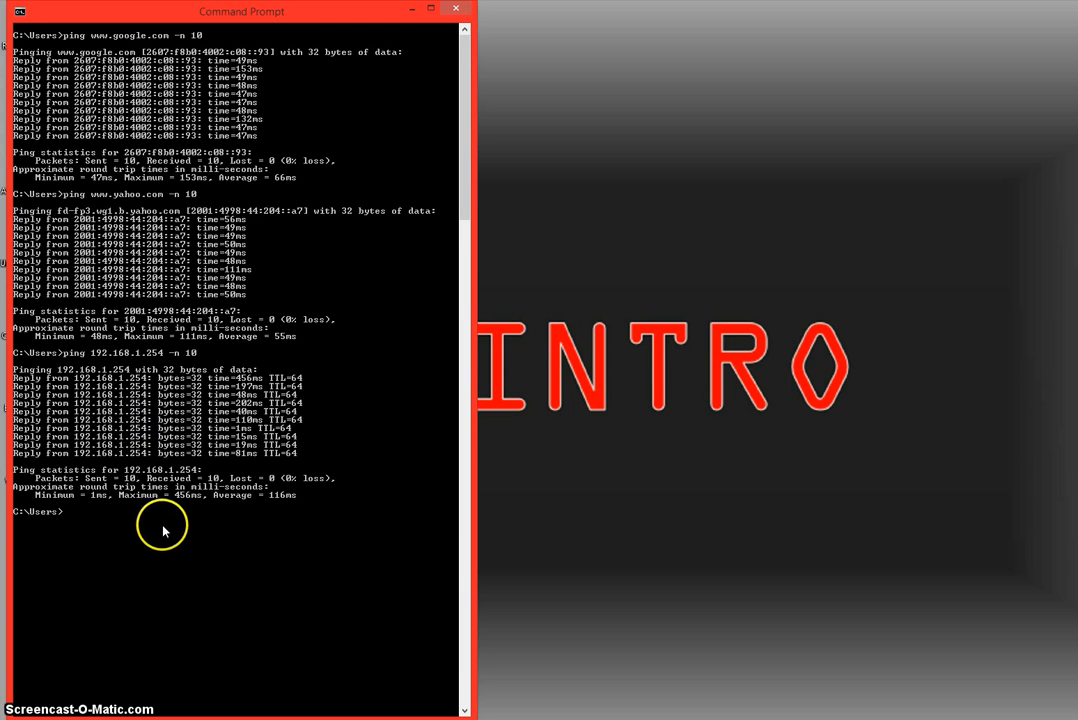
mouse_move(136, 504)
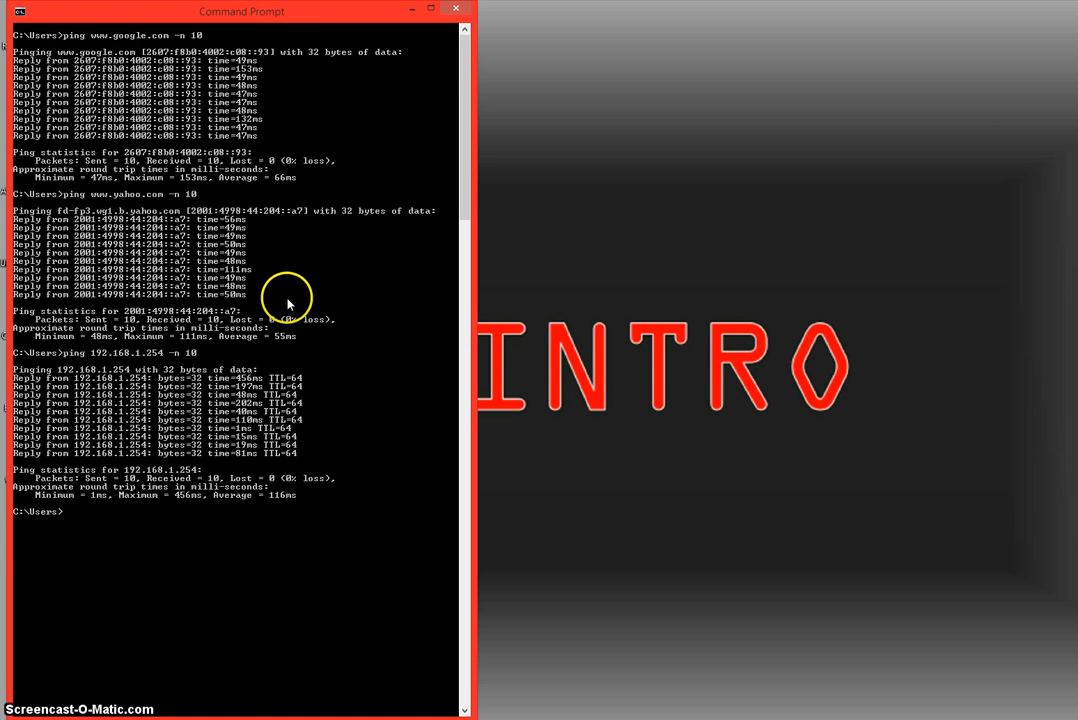
mouse_move(262, 318)
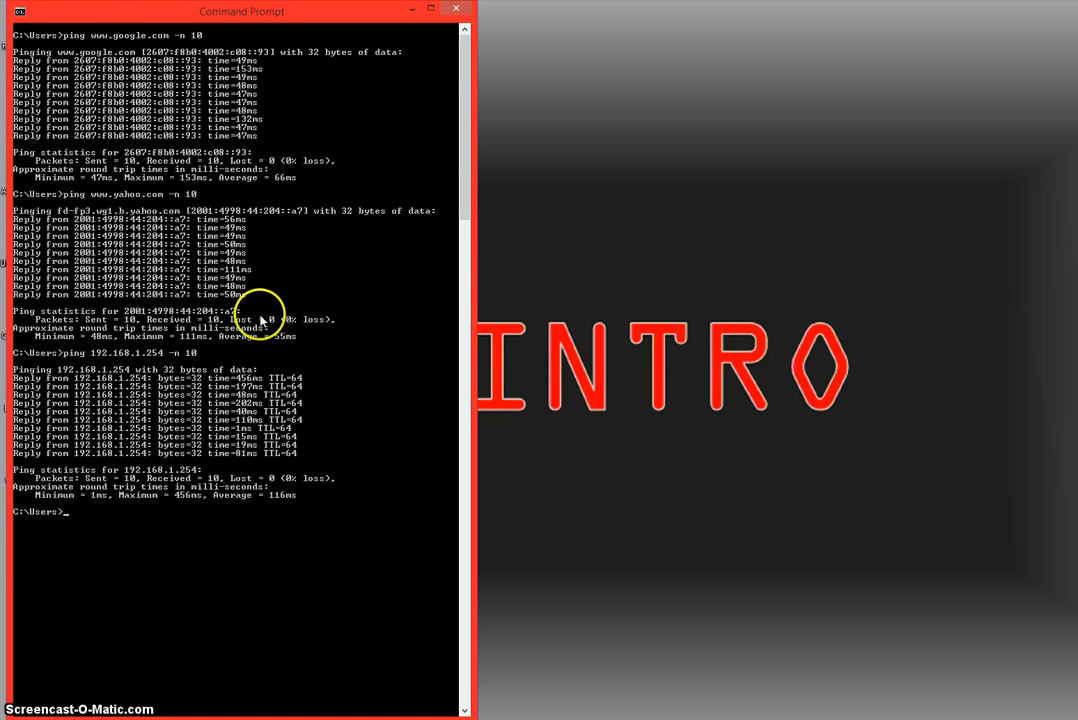
mouse_move(116, 348)
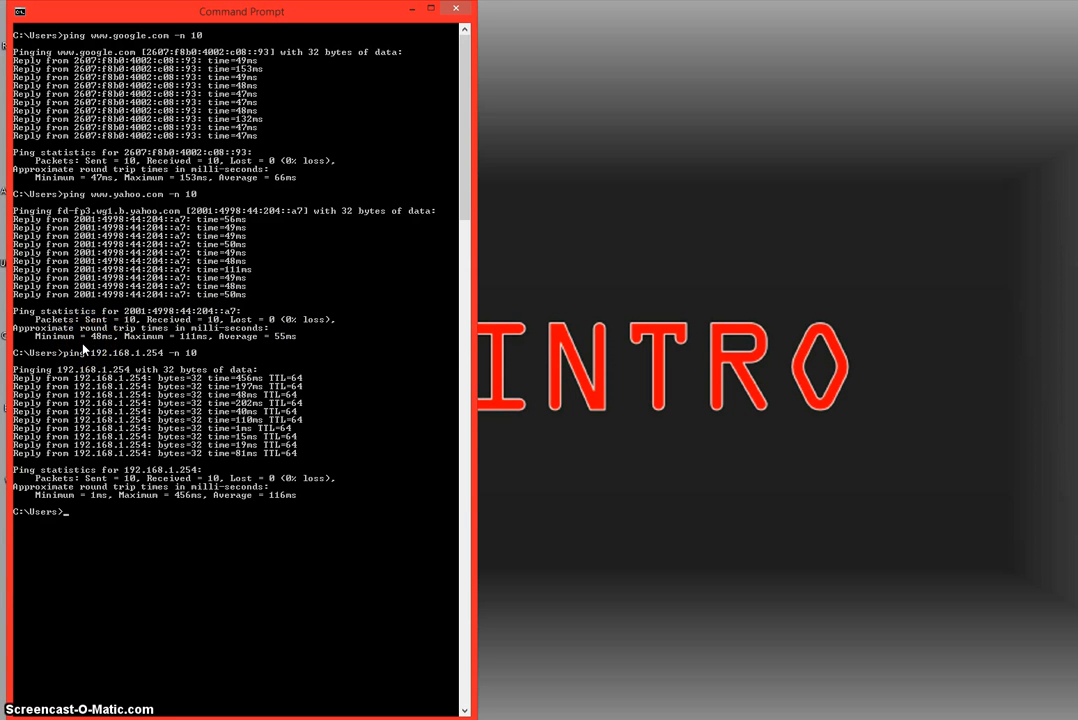
mouse_move(410, 430)
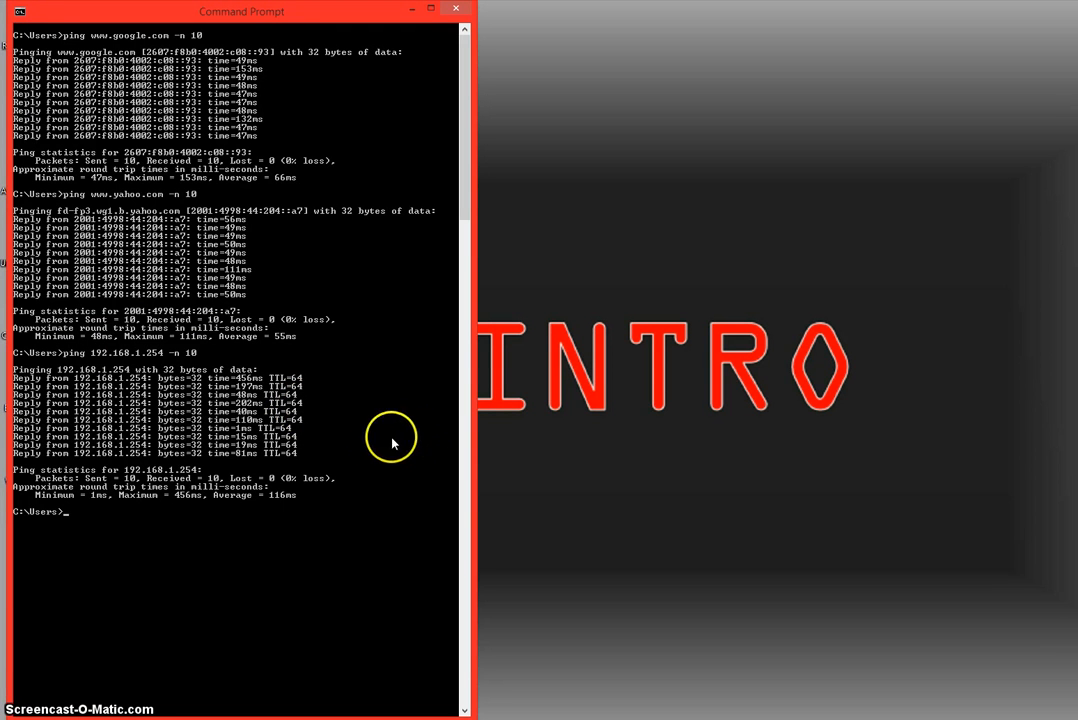
mouse_move(192, 516)
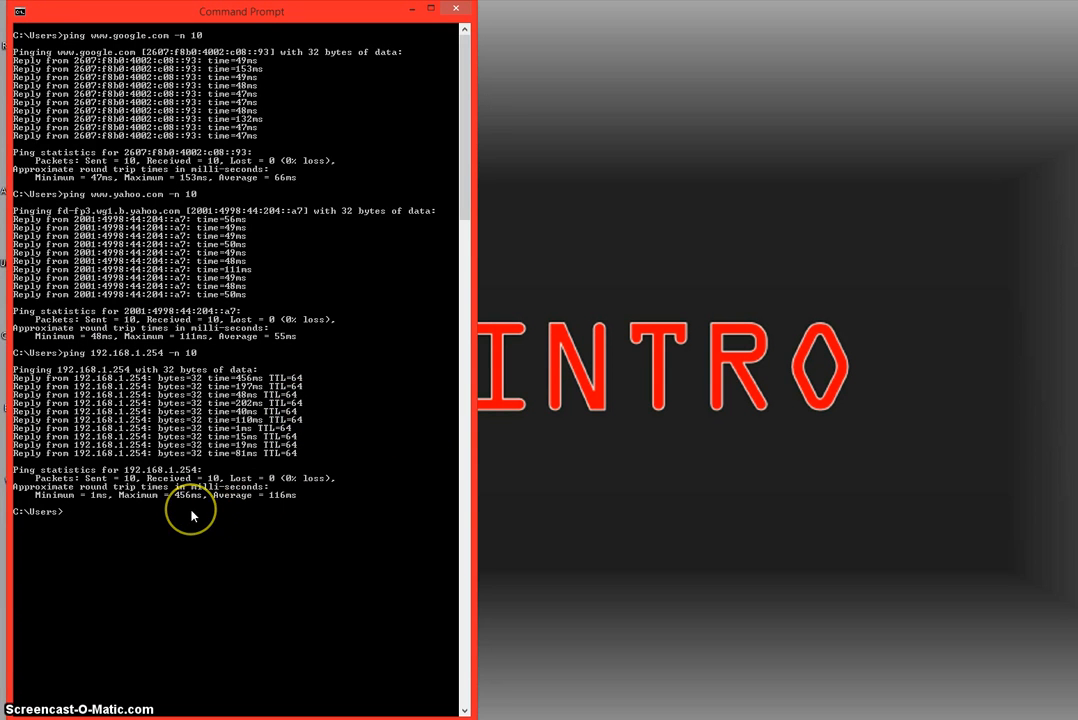
mouse_move(224, 464)
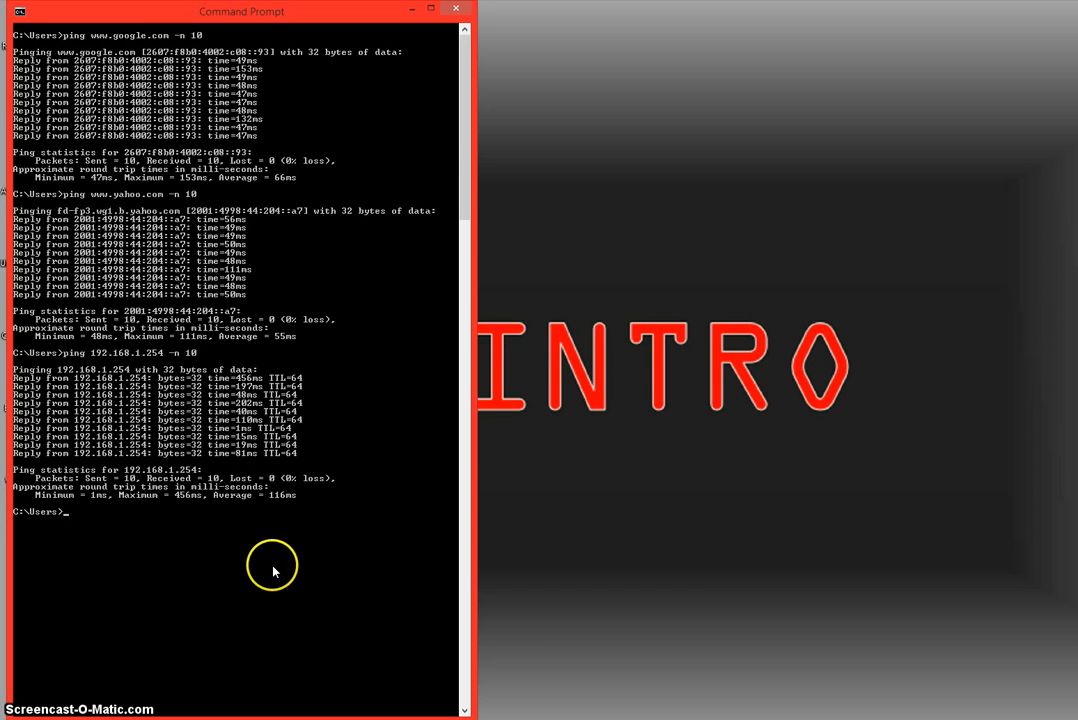
mouse_move(248, 544)
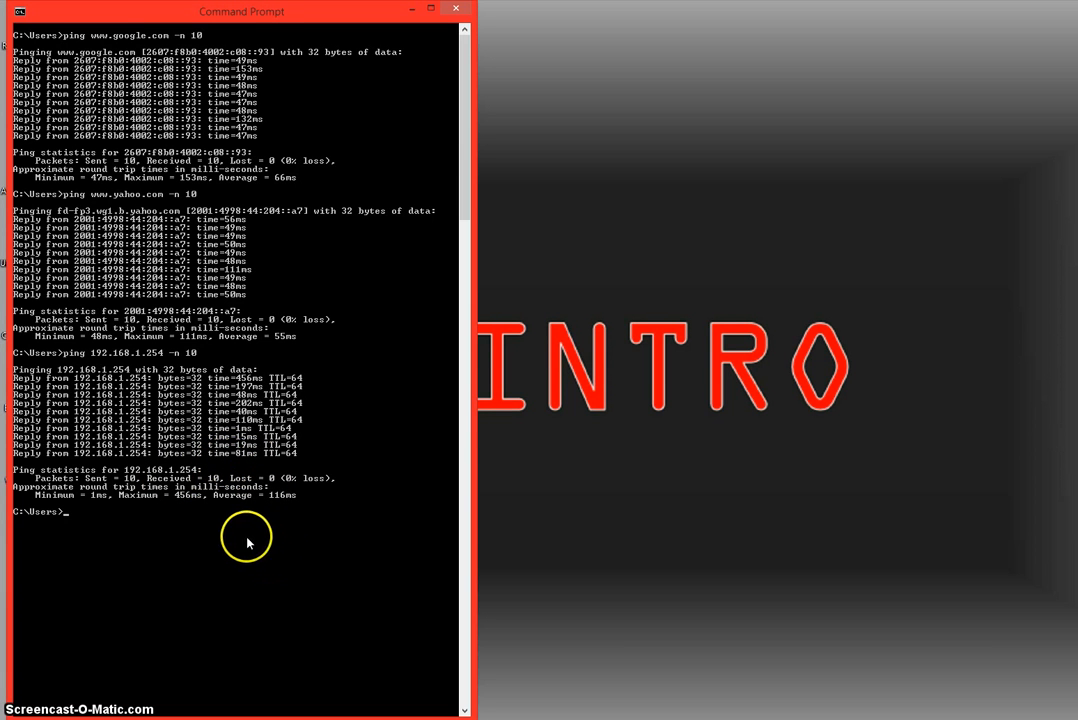
mouse_move(188, 528)
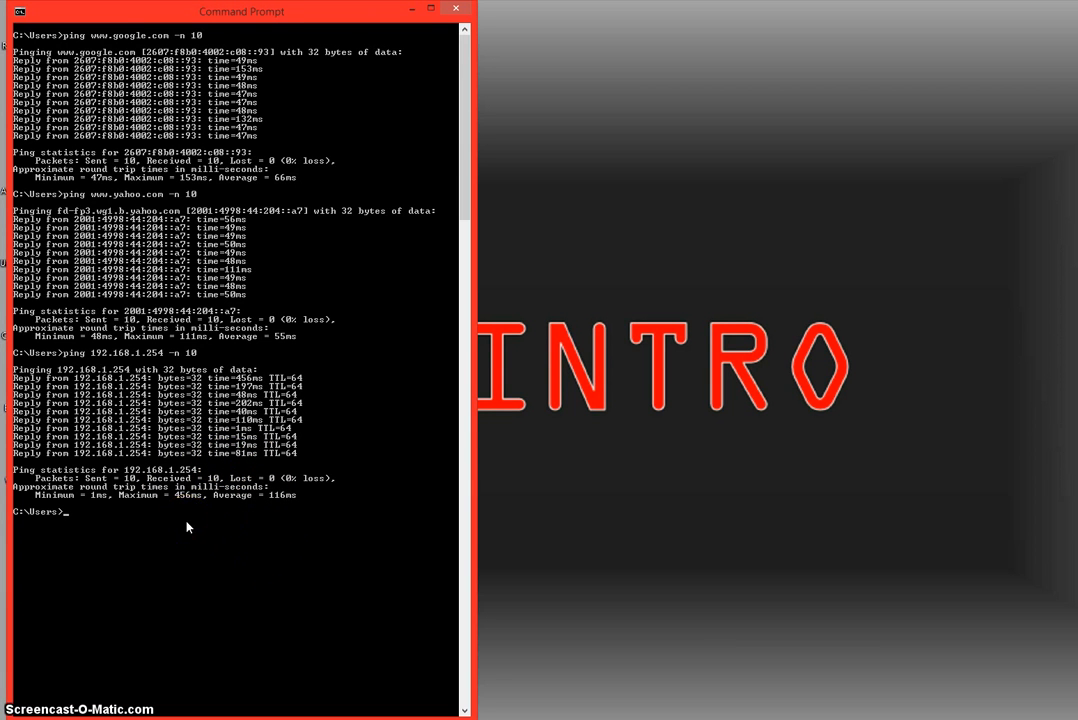